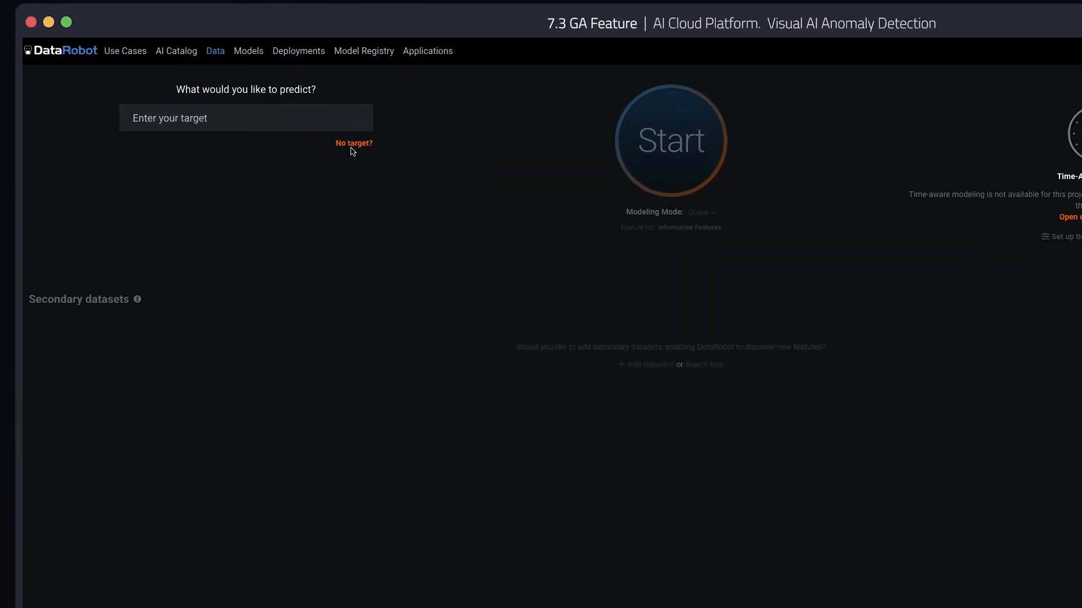
mouse_move(295, 191)
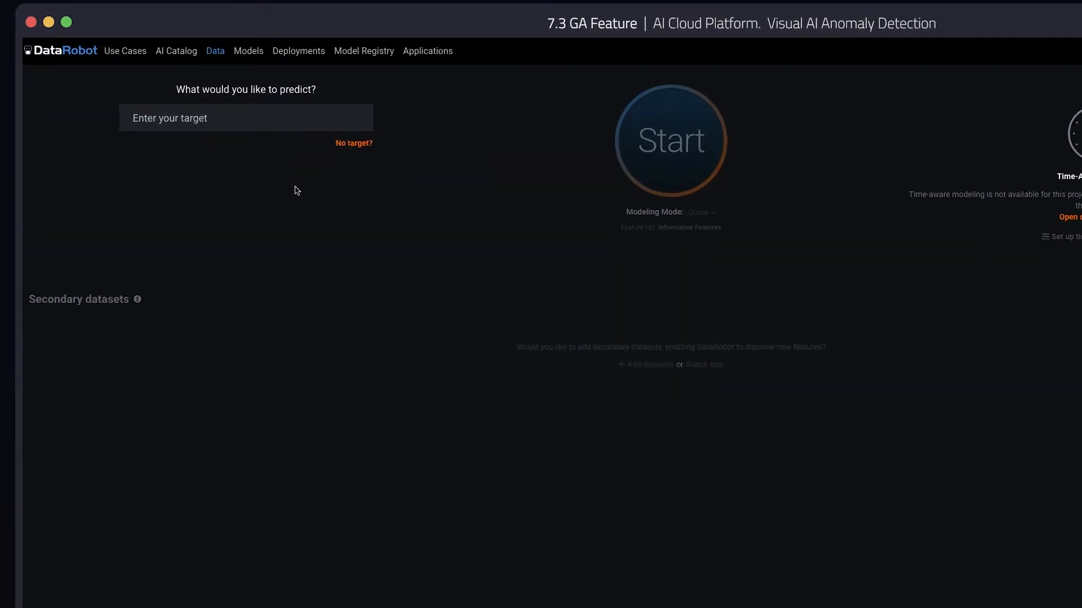
mouse_move(354, 149)
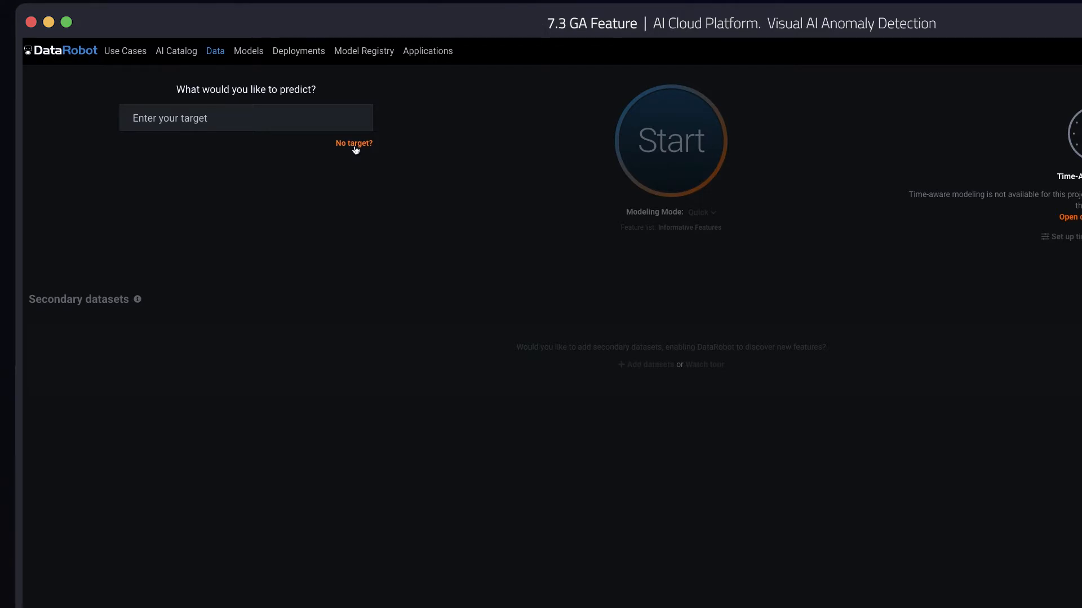
Choose 'No target?' so the project runs unsupervised anomaly discovery
left_click(353, 144)
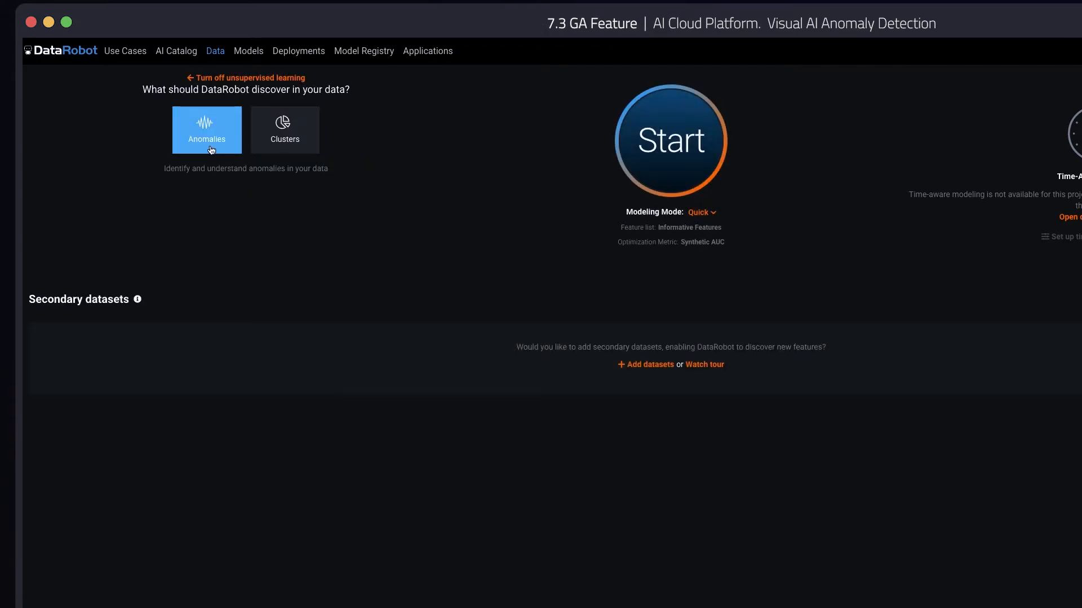
mouse_move(412, 185)
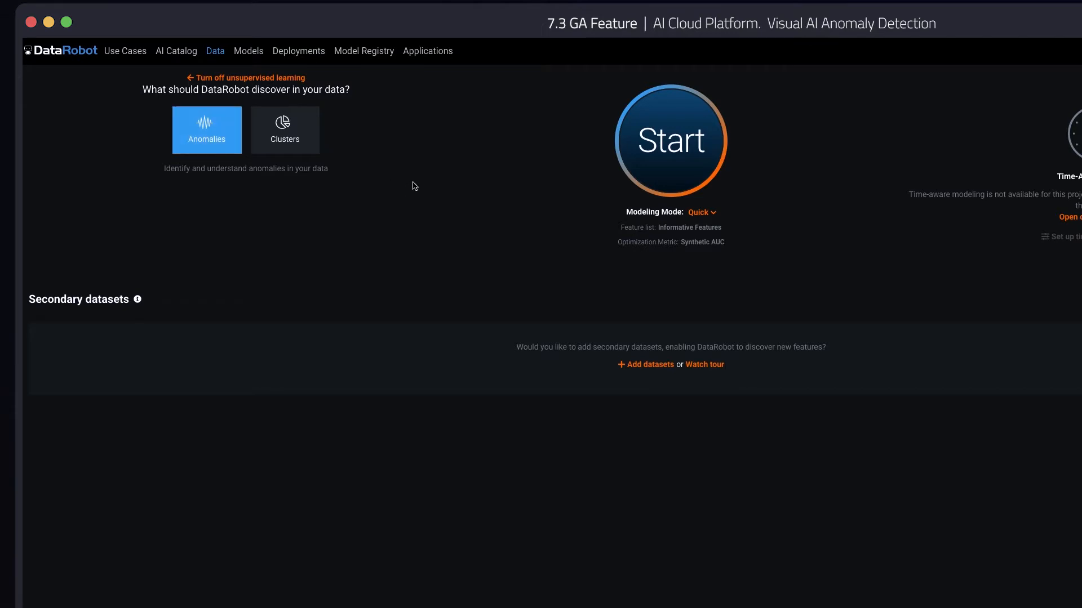
mouse_move(437, 169)
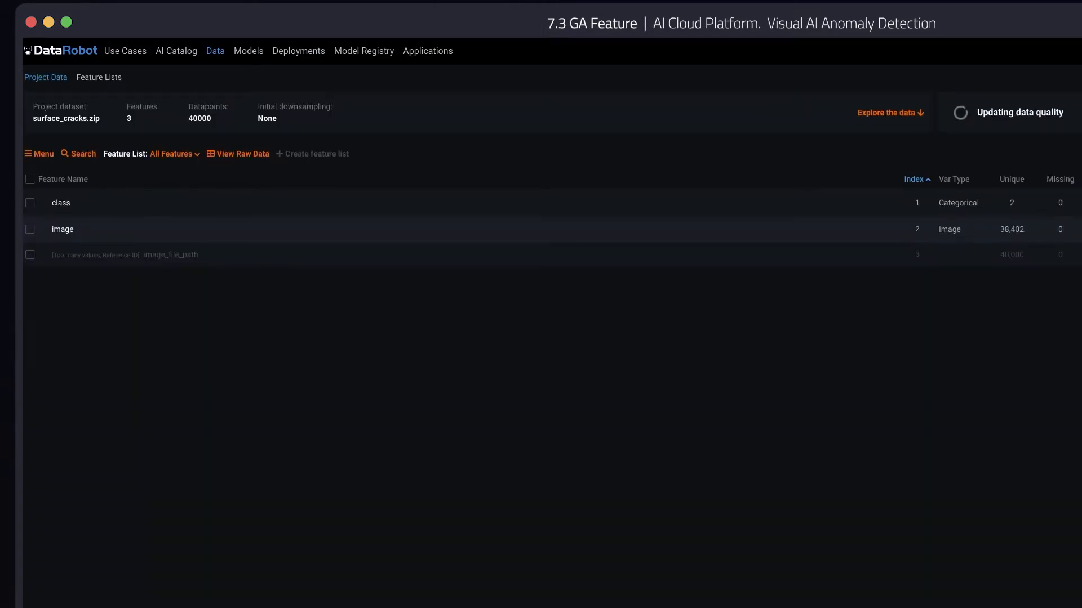
Show the Leaderboard of trained anomaly models ranked by Synthetic AUC
left_click(248, 50)
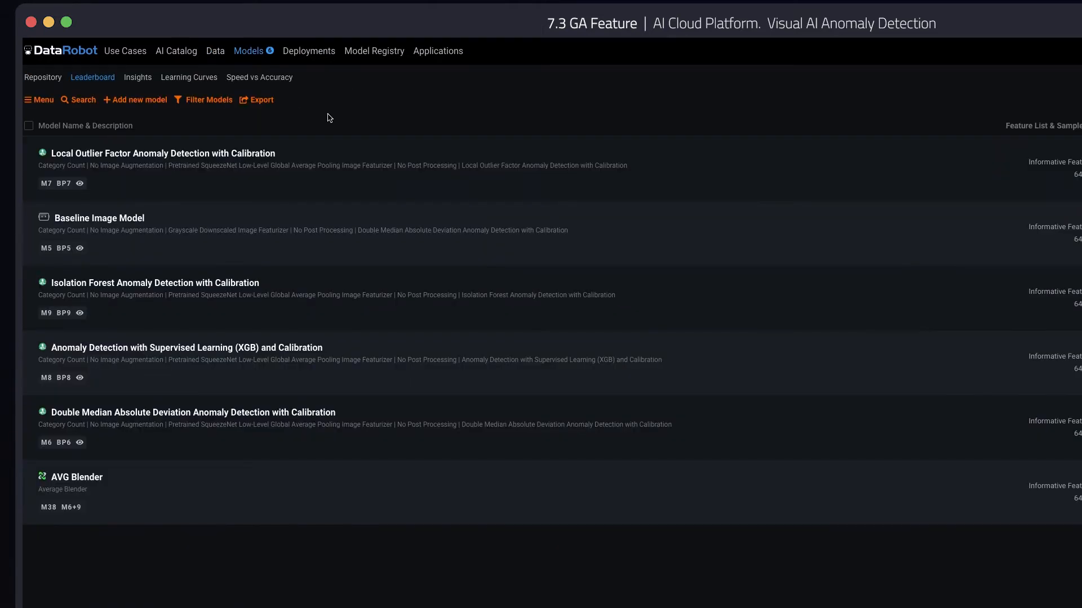
mouse_move(677, 179)
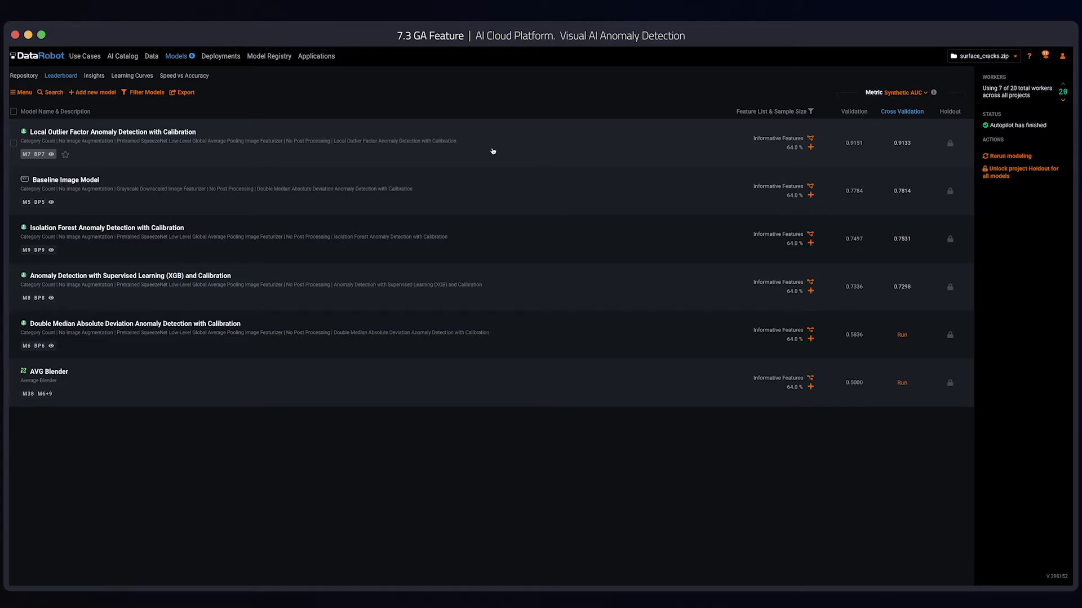
mouse_move(117, 82)
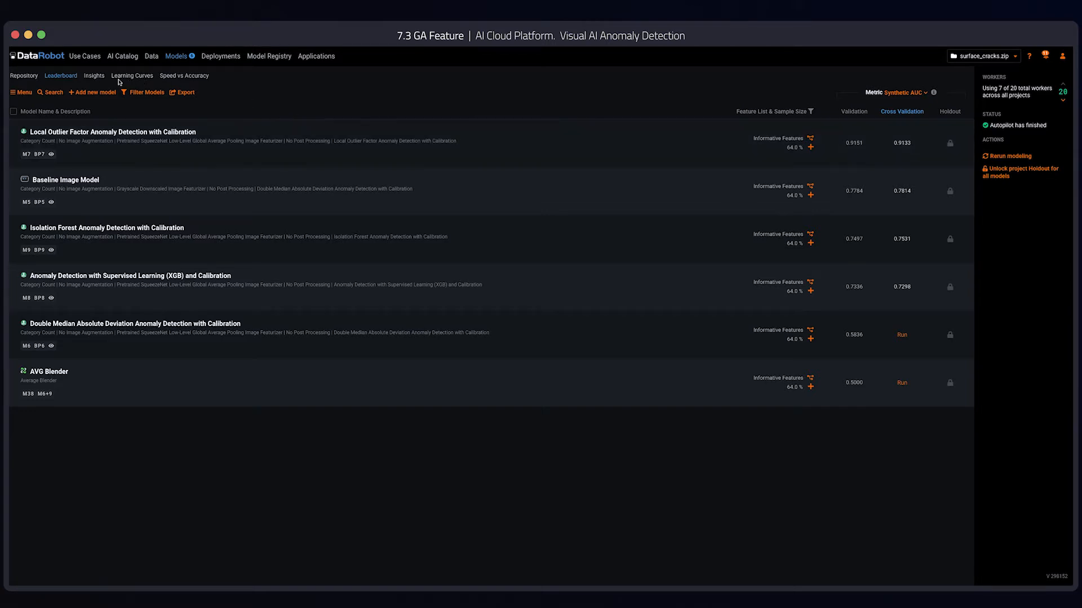
View the Image Embeddings insight of crack images for the Local Outlier Factor model
left_click(132, 75)
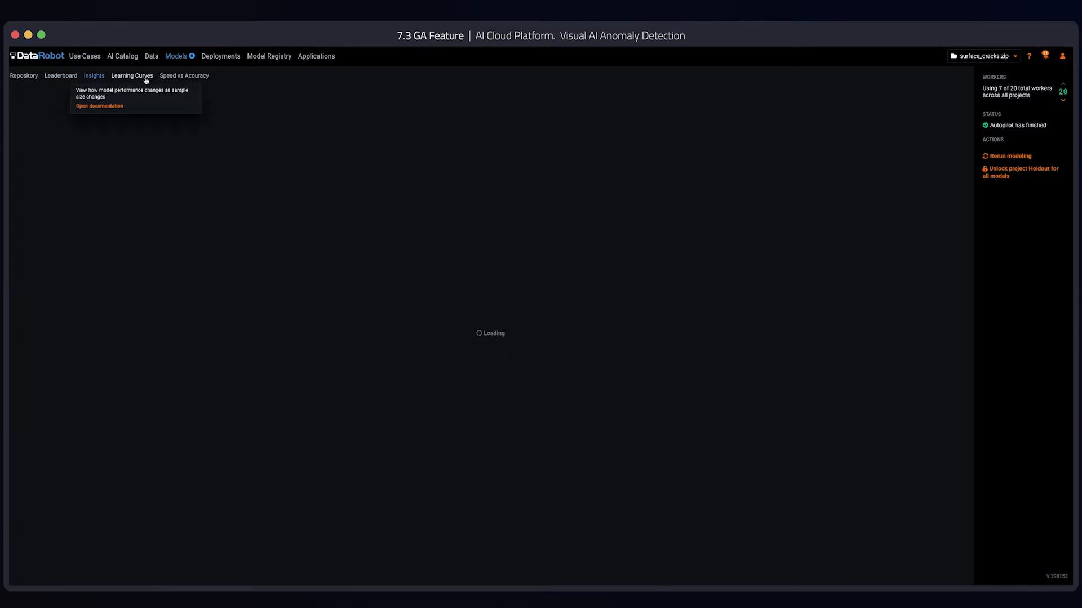
left_click(93, 76)
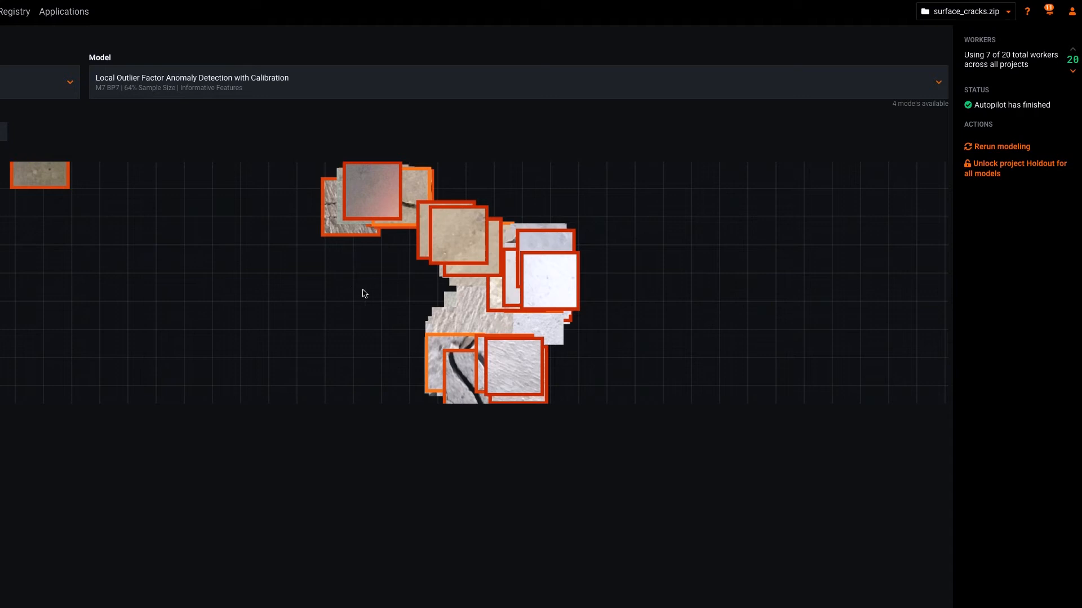
mouse_move(366, 295)
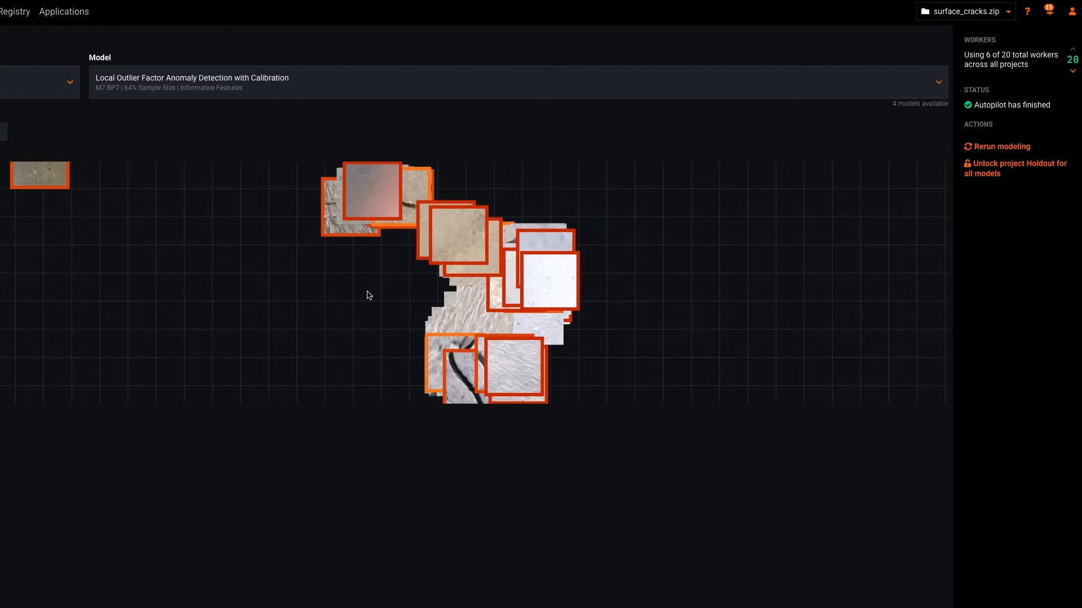
mouse_move(364, 297)
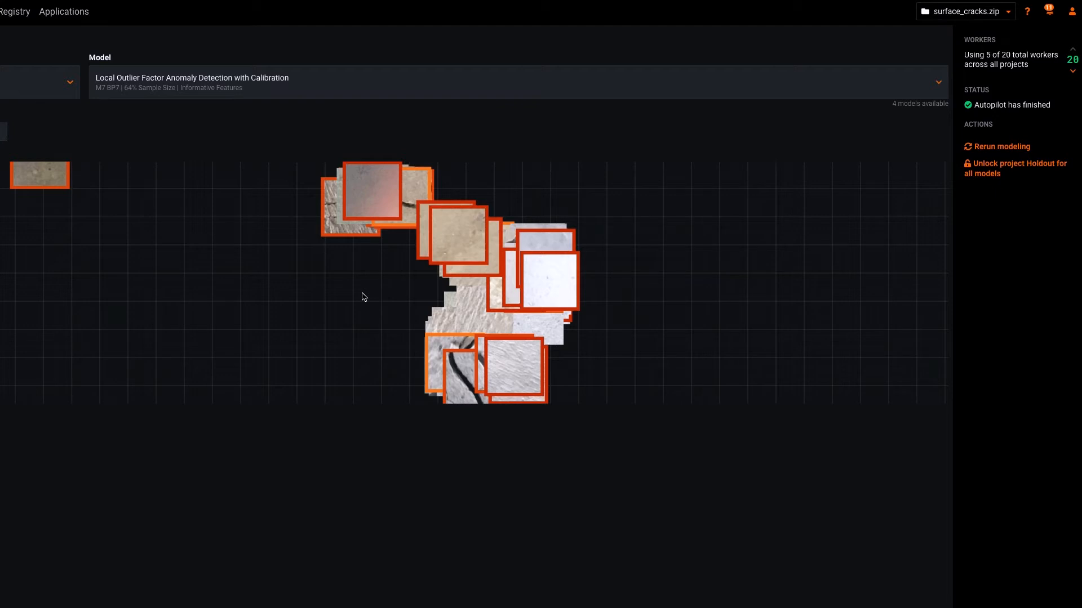
mouse_move(409, 202)
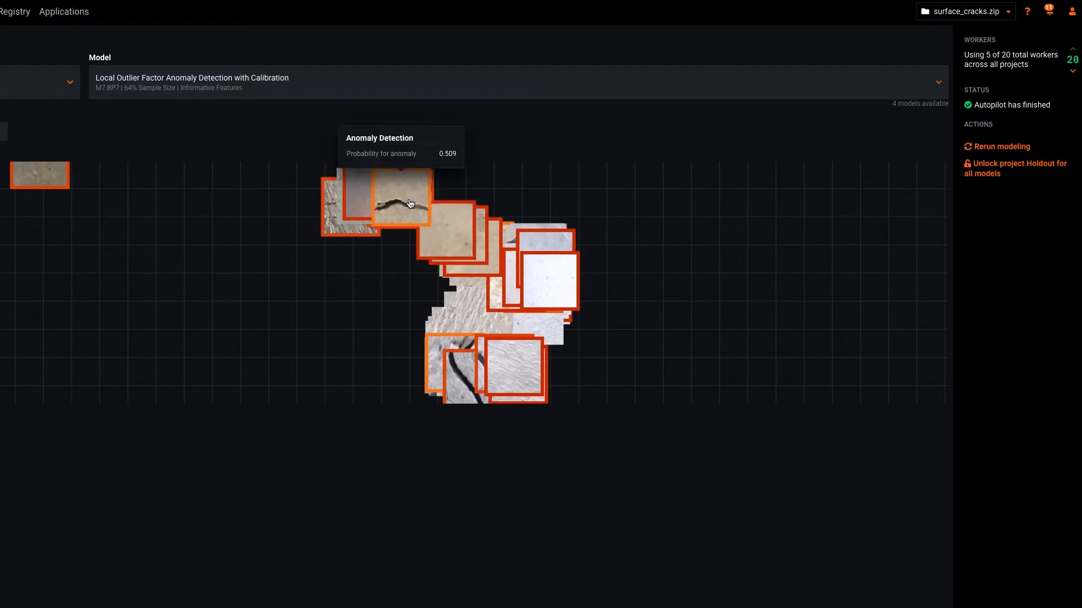
mouse_move(492, 235)
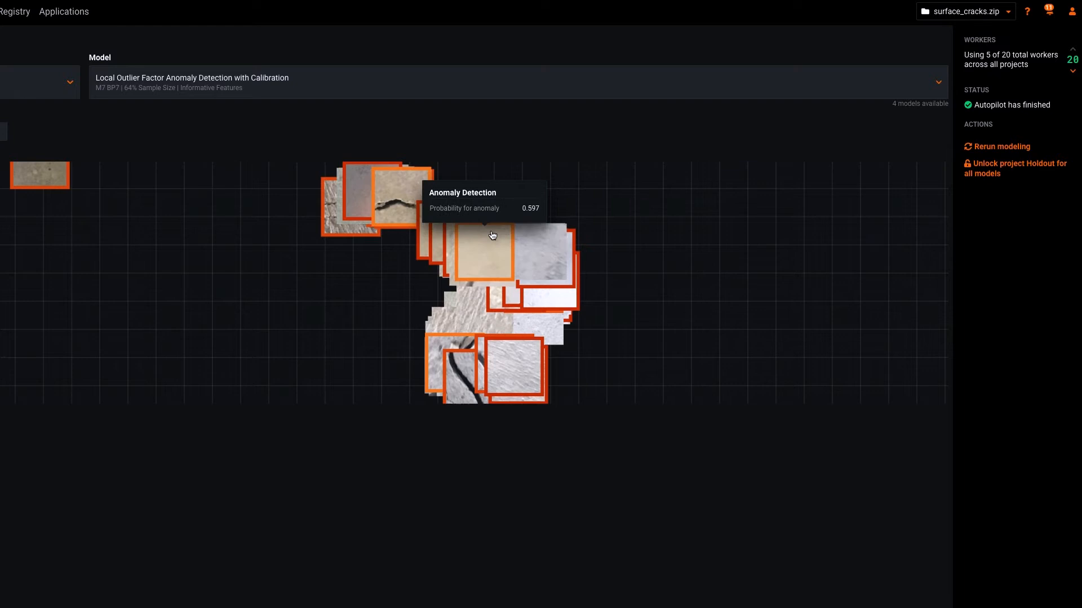
mouse_move(513, 282)
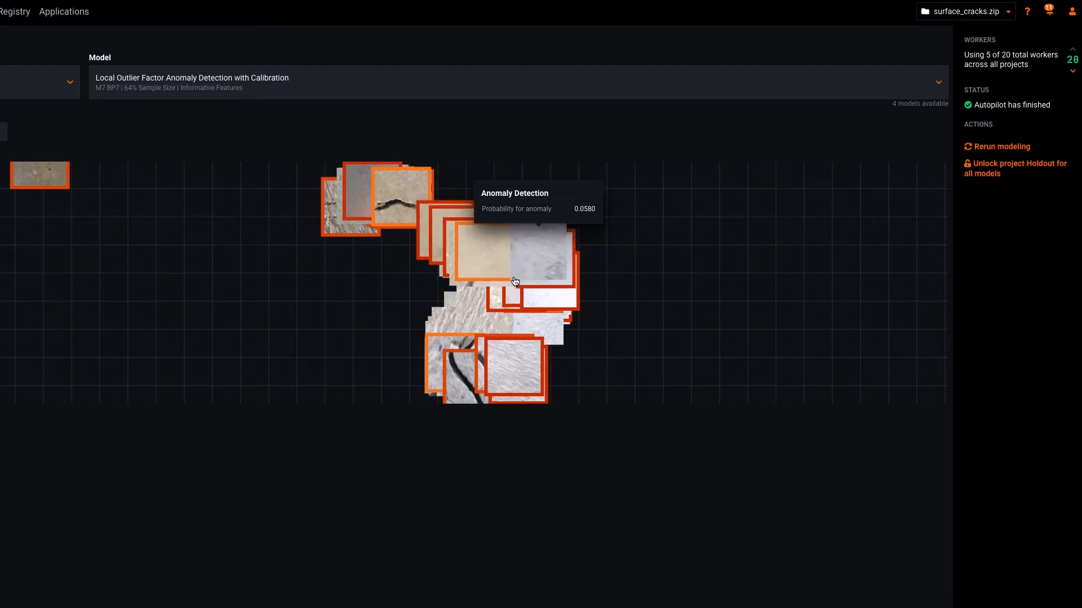
mouse_move(511, 317)
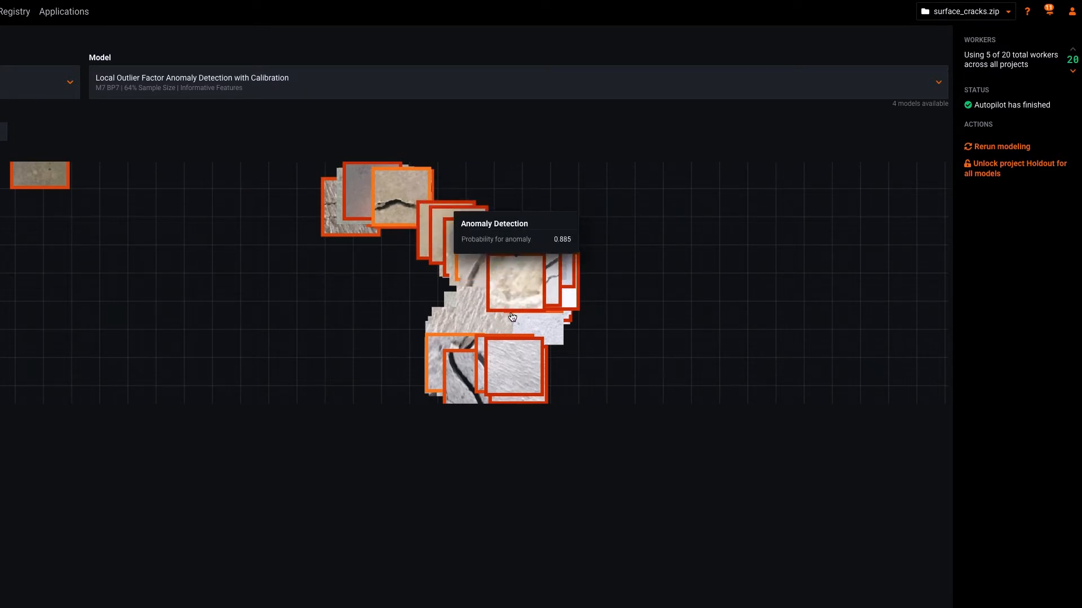
mouse_move(434, 223)
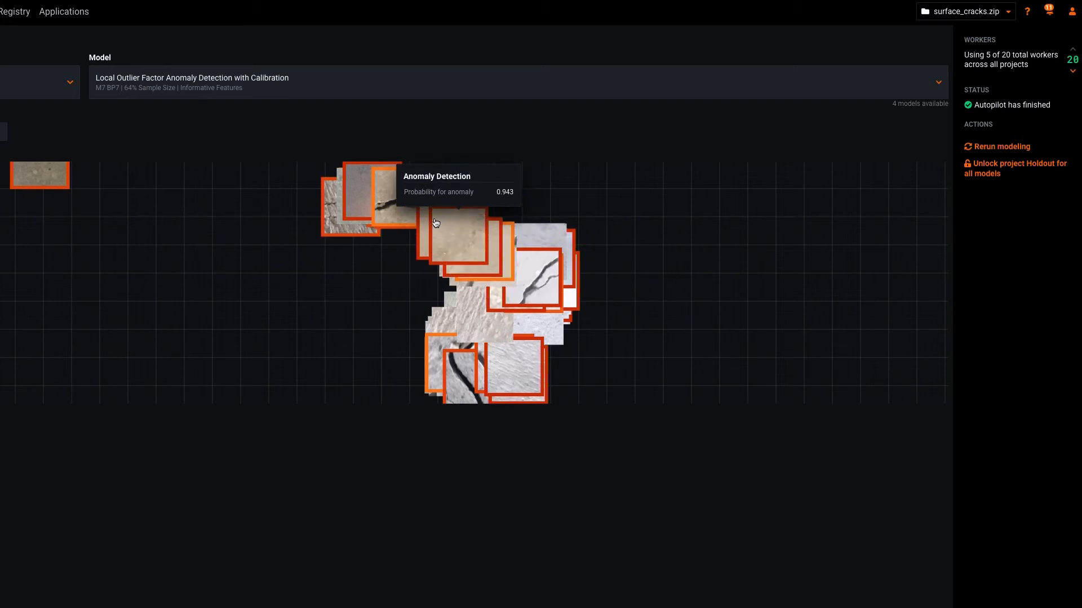
mouse_move(402, 358)
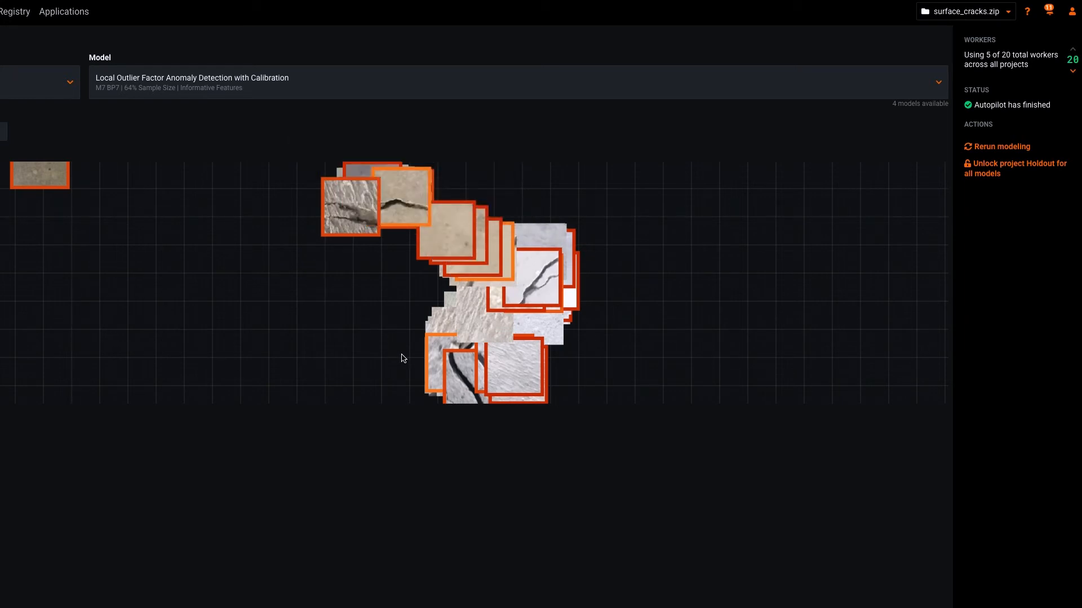
mouse_move(323, 338)
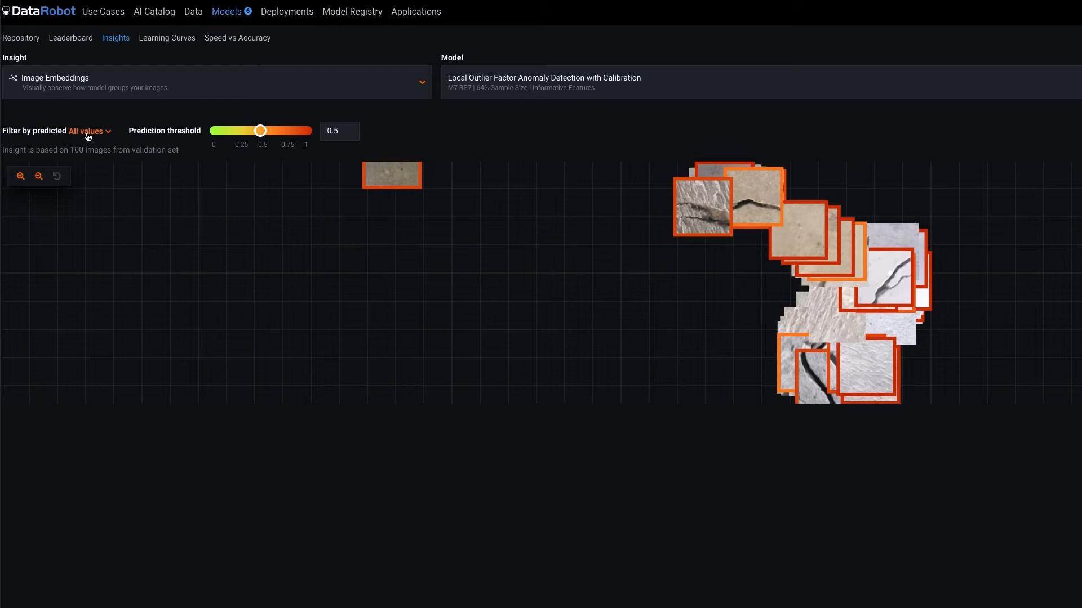
Filter the embeddings by predicted label, first Not anomaly, then Anomaly only (34 images)
left_click(88, 132)
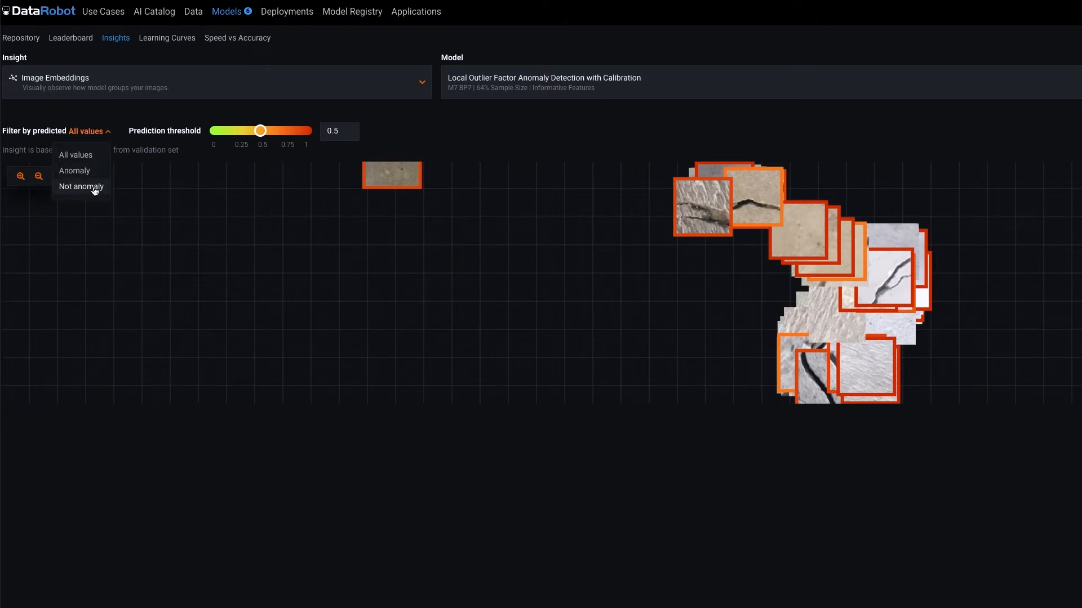
left_click(80, 187)
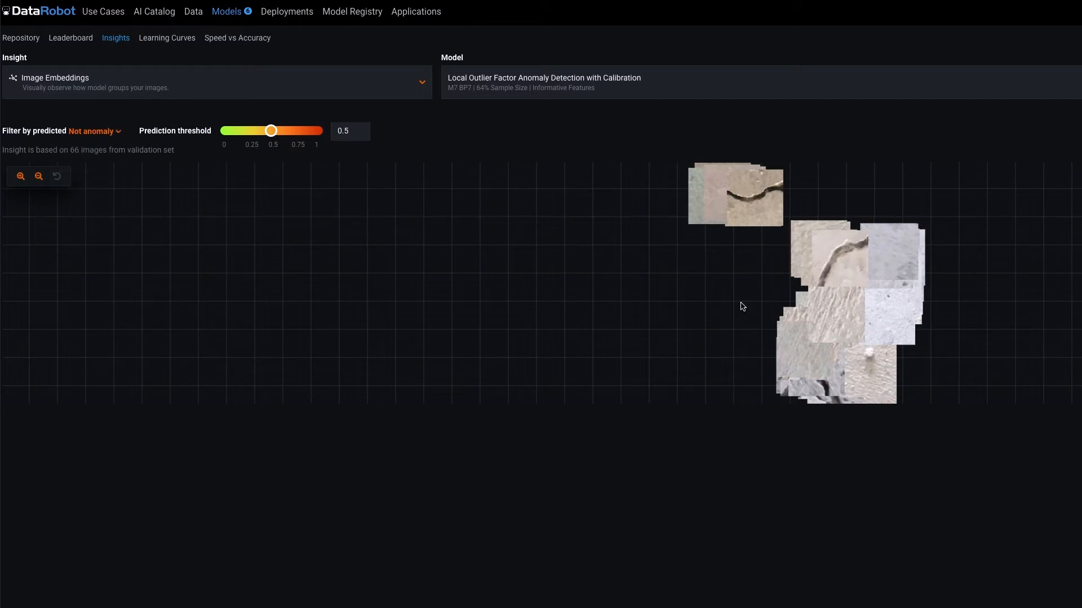
mouse_move(784, 280)
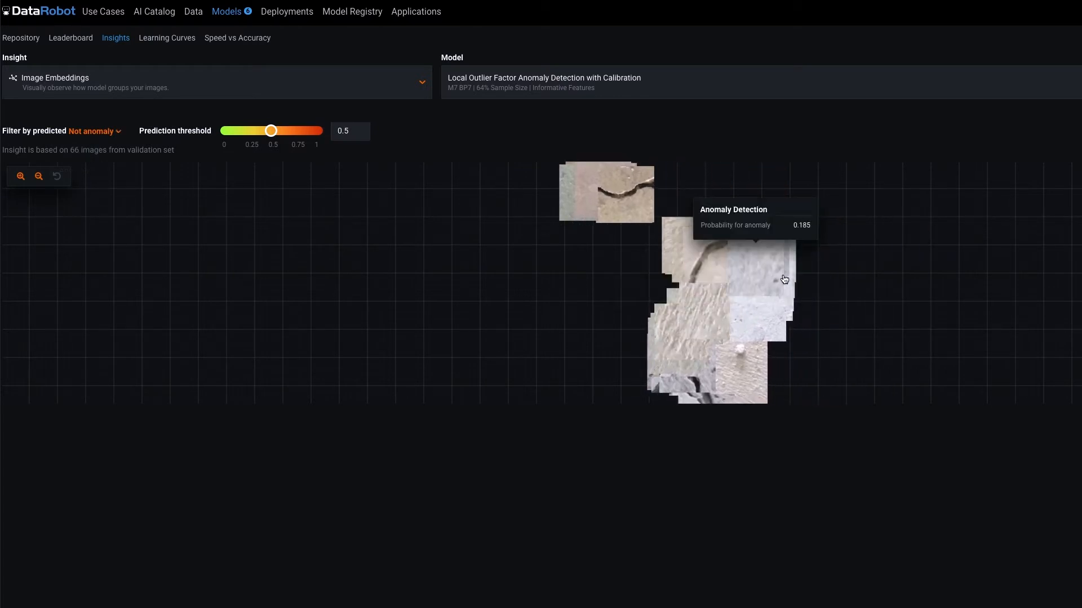
mouse_move(781, 281)
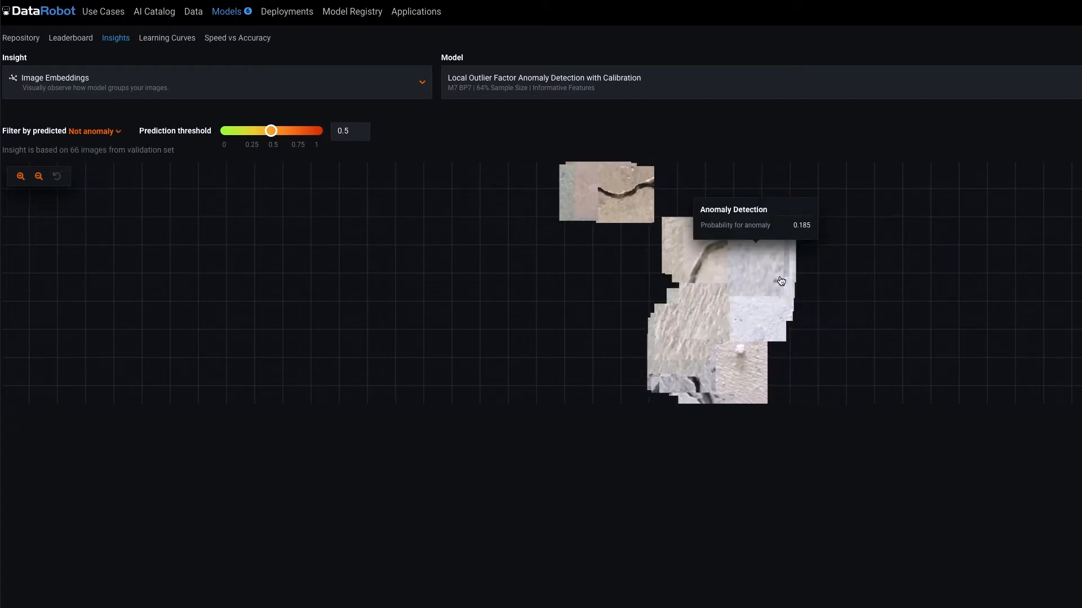
mouse_move(722, 331)
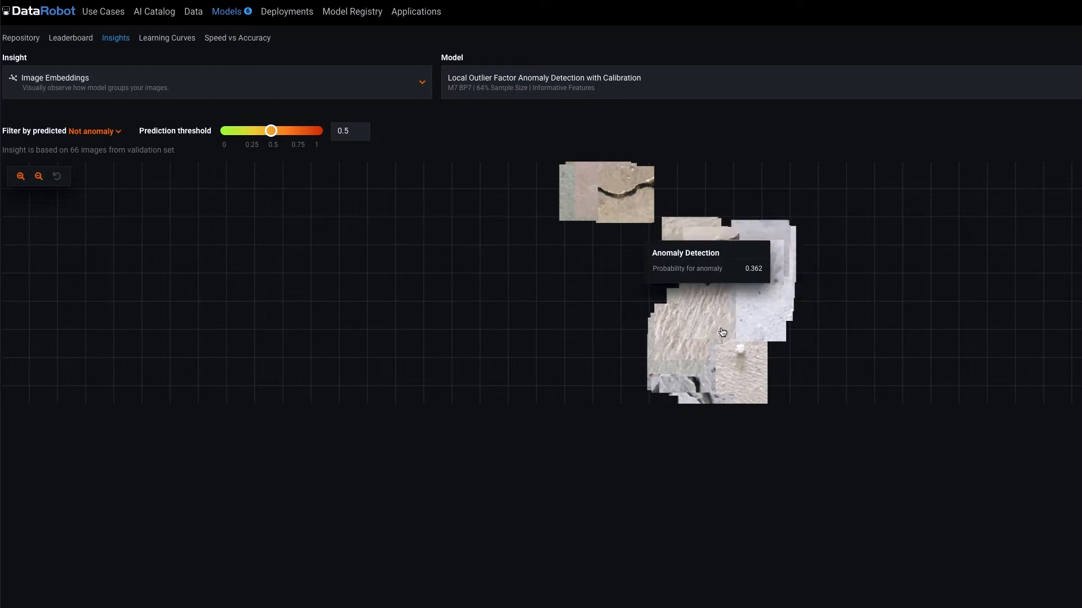
mouse_move(590, 187)
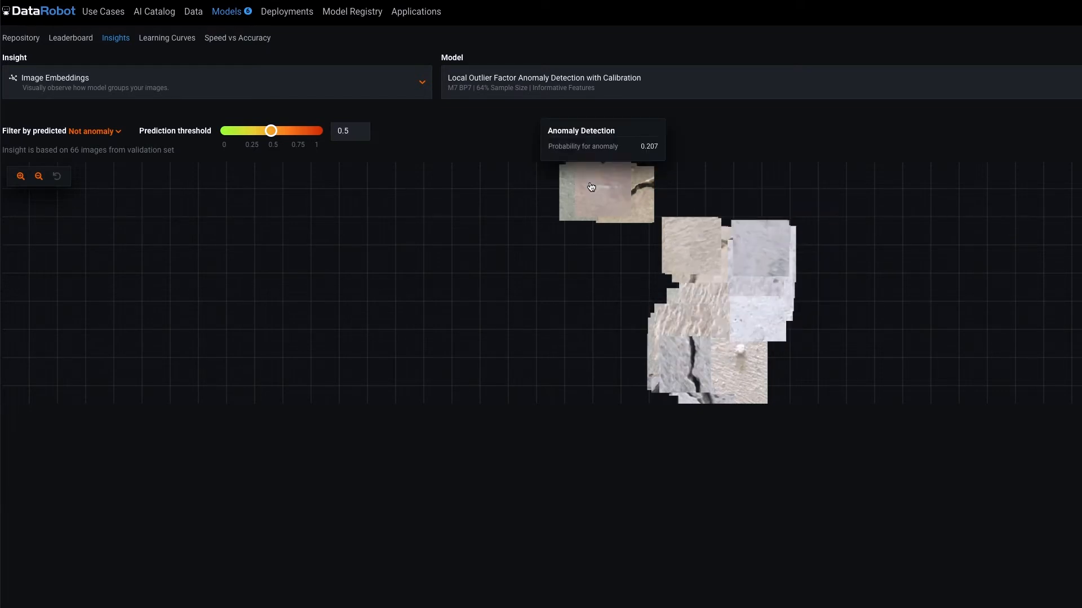
mouse_move(746, 375)
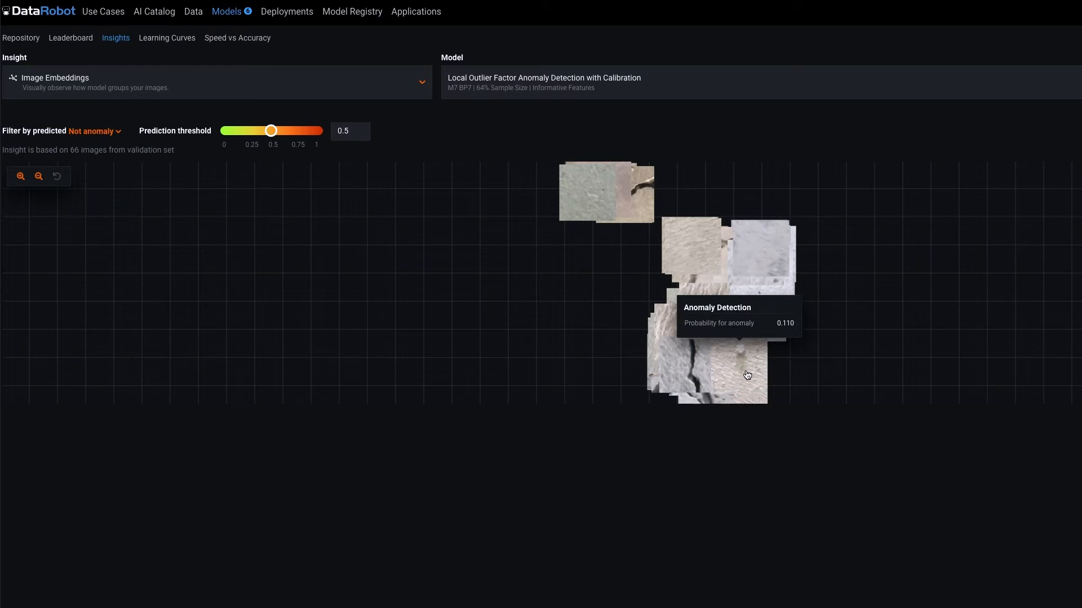
mouse_move(735, 339)
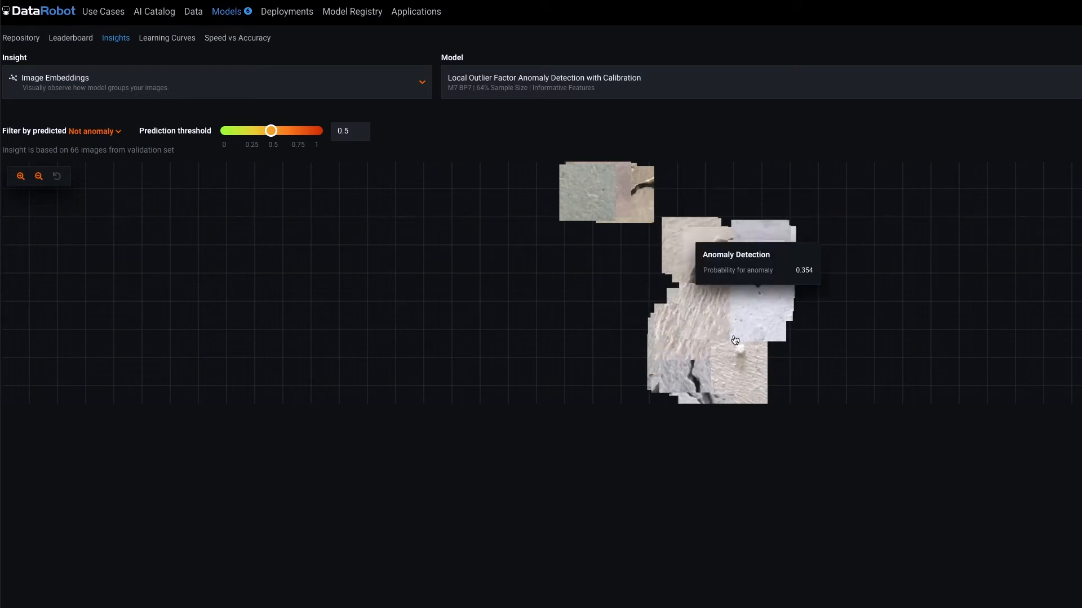
left_click(94, 131)
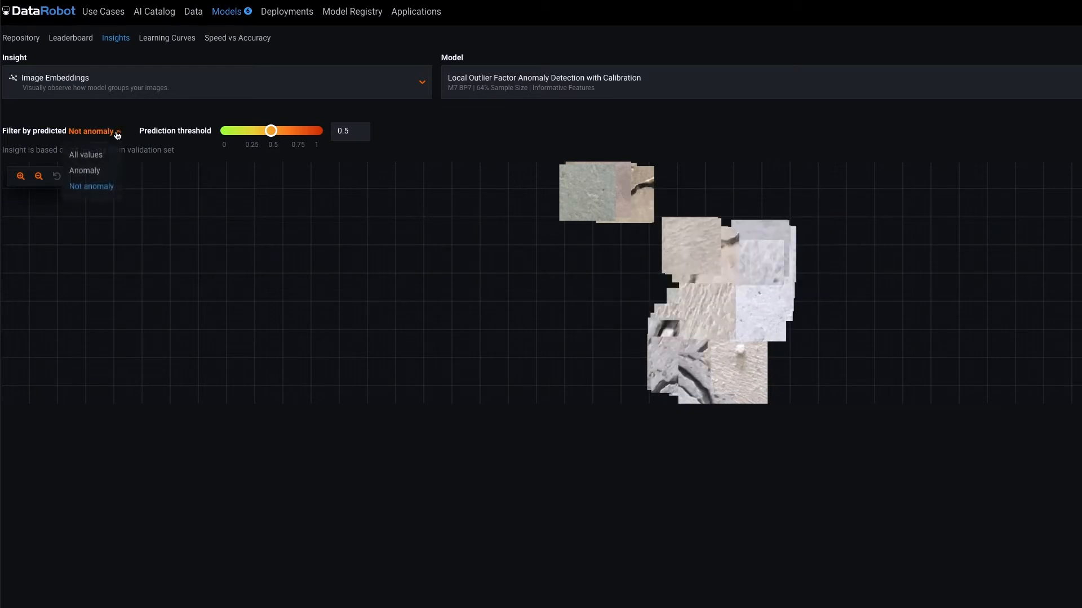
left_click(84, 170)
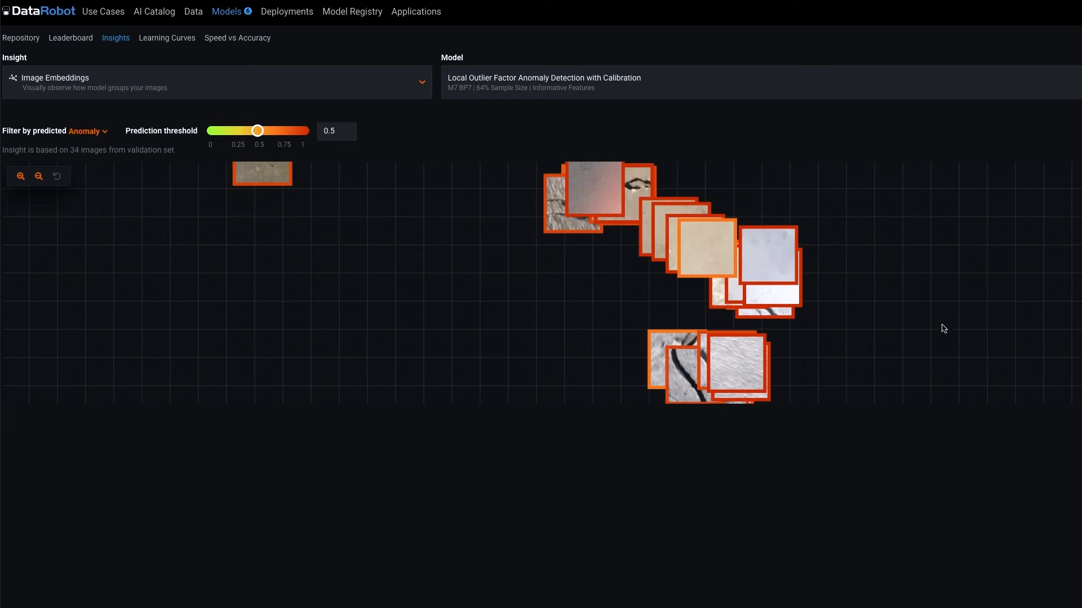
mouse_move(901, 339)
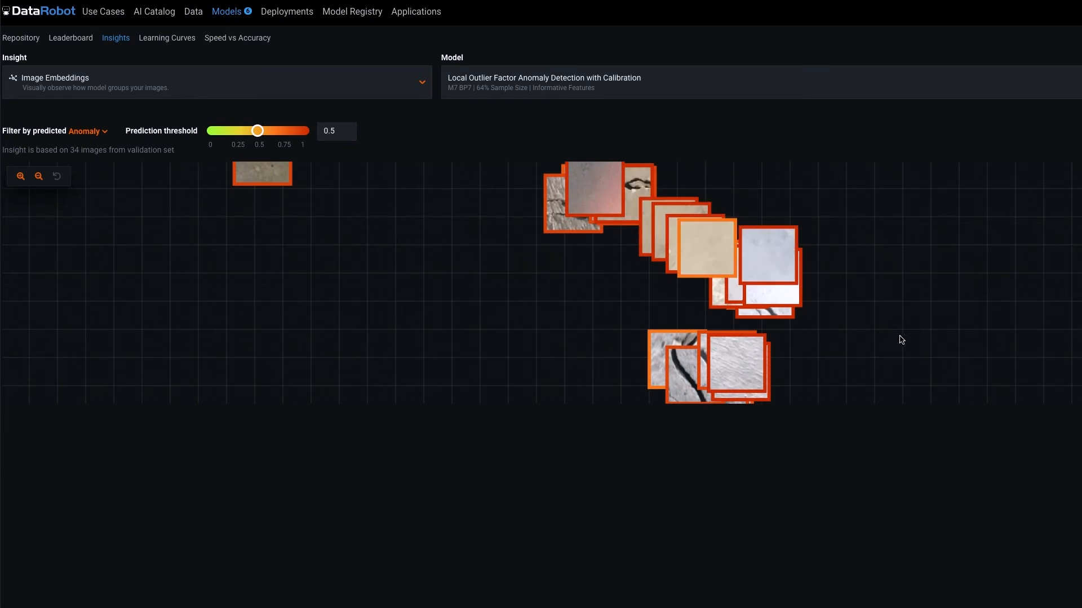
mouse_move(909, 340)
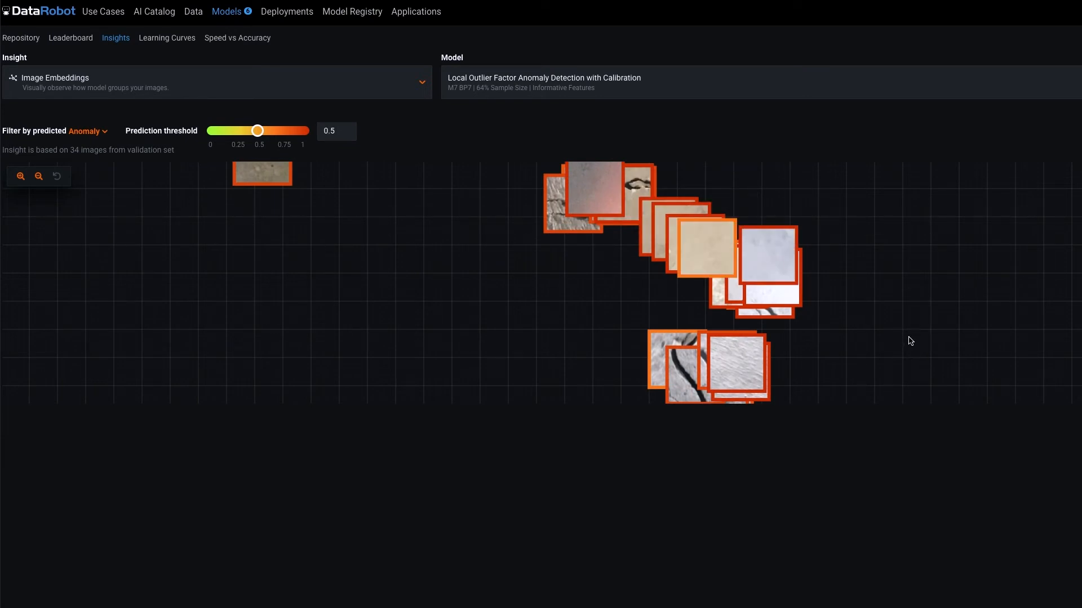
mouse_move(710, 282)
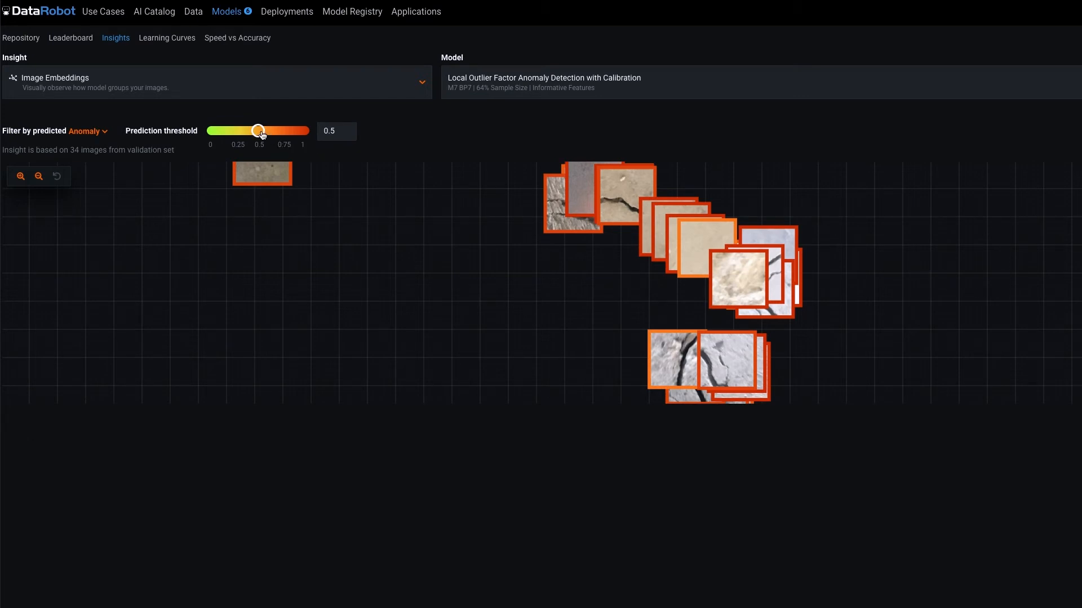
Slide the prediction threshold through 0.23, 0.77 and 0.52, leaving it at 0.14
left_click_drag(258, 132, 233, 131)
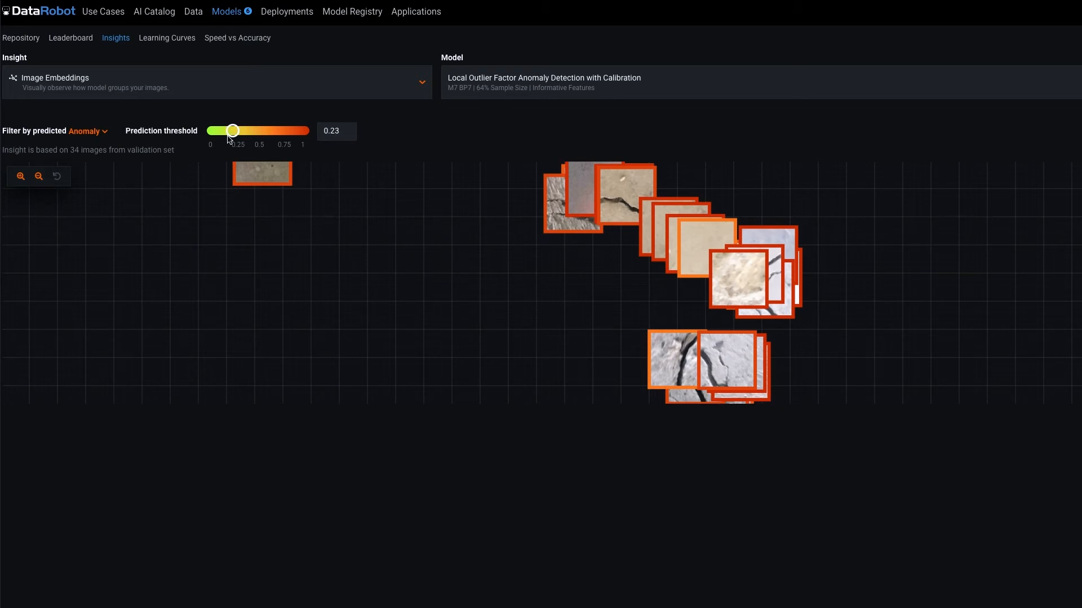
left_click_drag(231, 132, 282, 131)
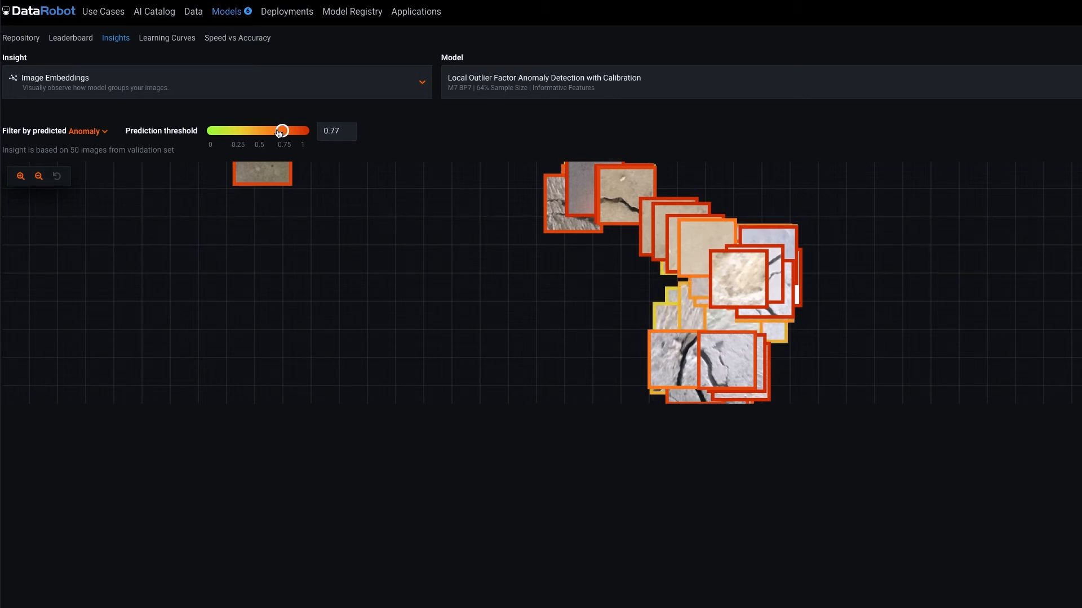
left_click_drag(281, 130, 258, 130)
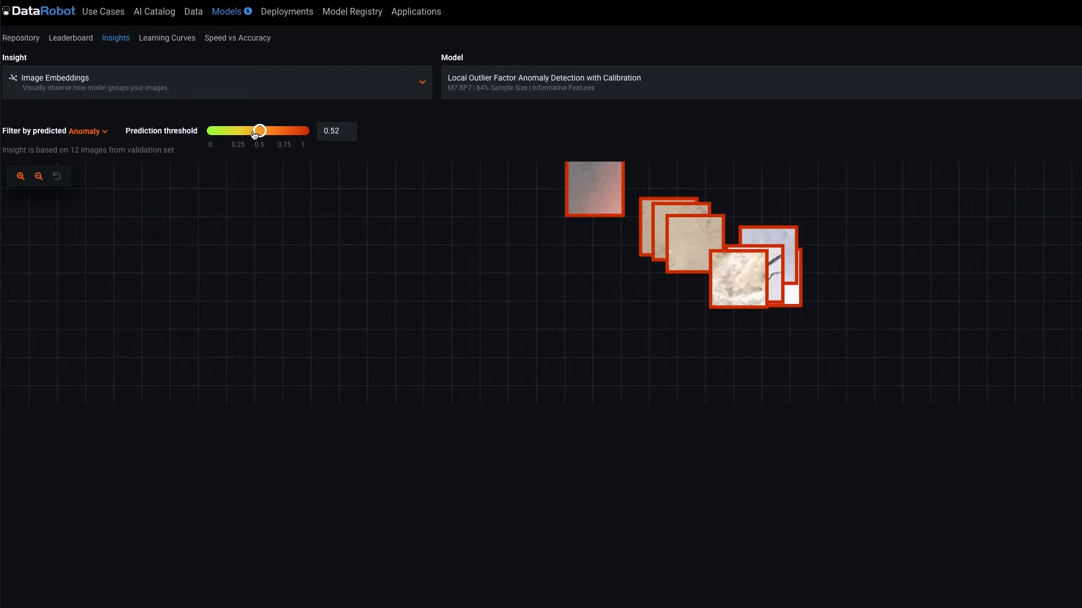
left_click_drag(258, 130, 225, 130)
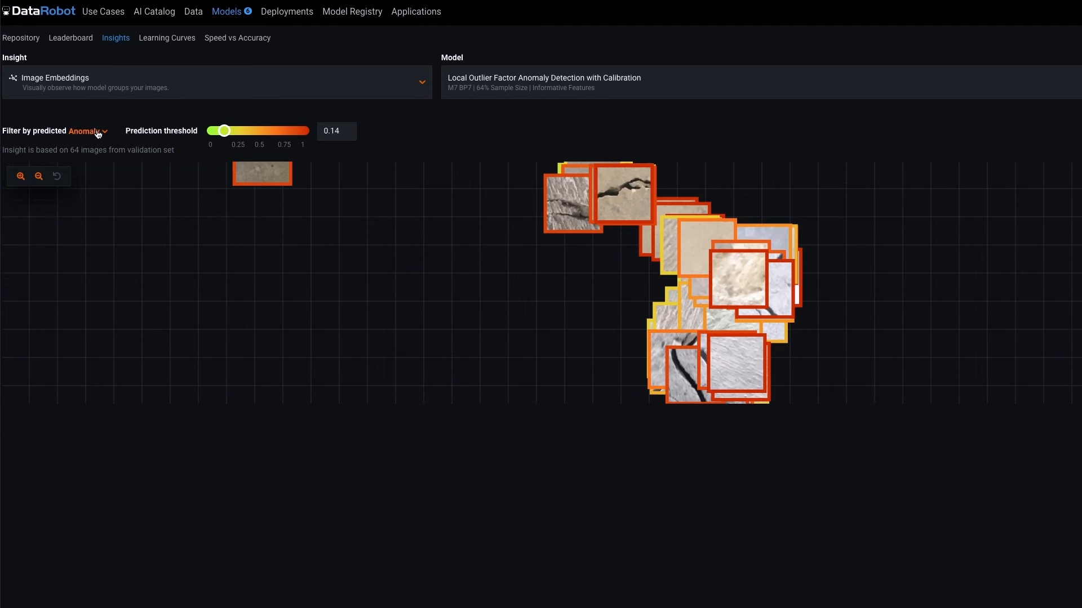
Reset 'Filter by predicted' to All values so all 100 validation images appear
left_click(85, 131)
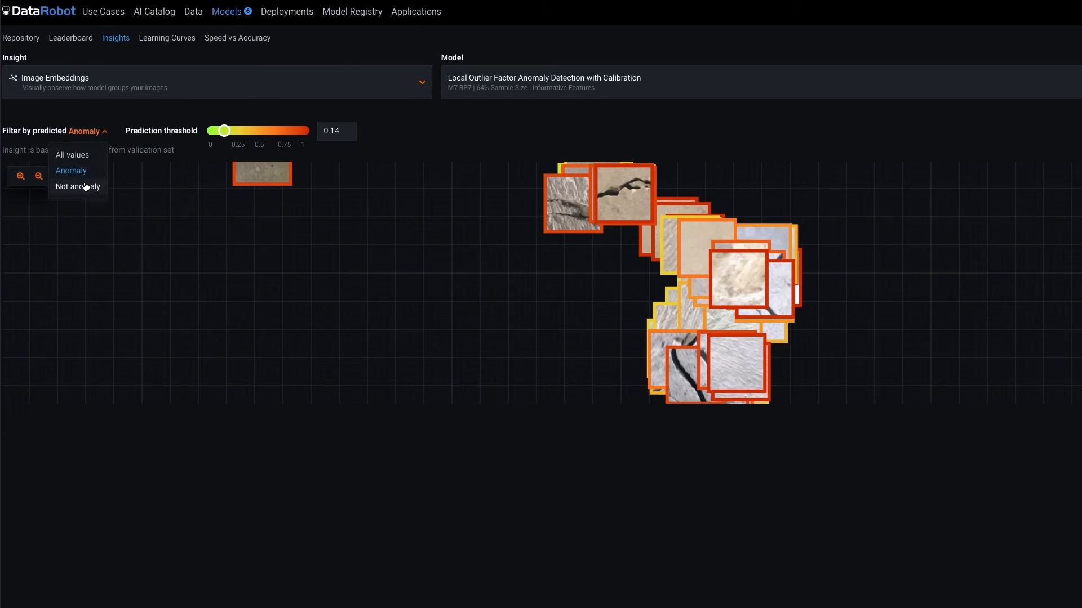
left_click(77, 186)
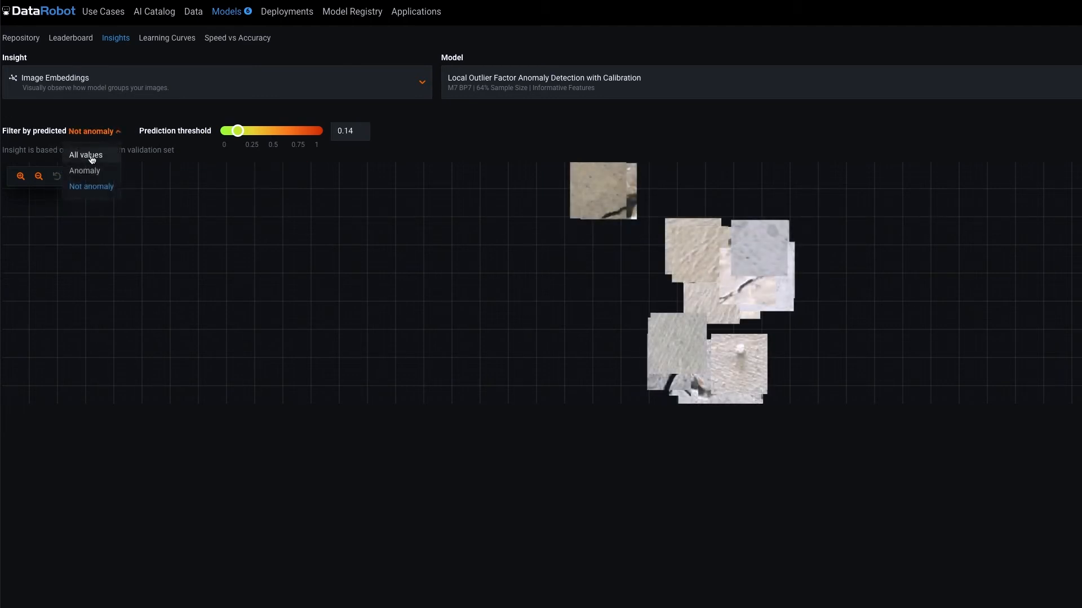
left_click(84, 170)
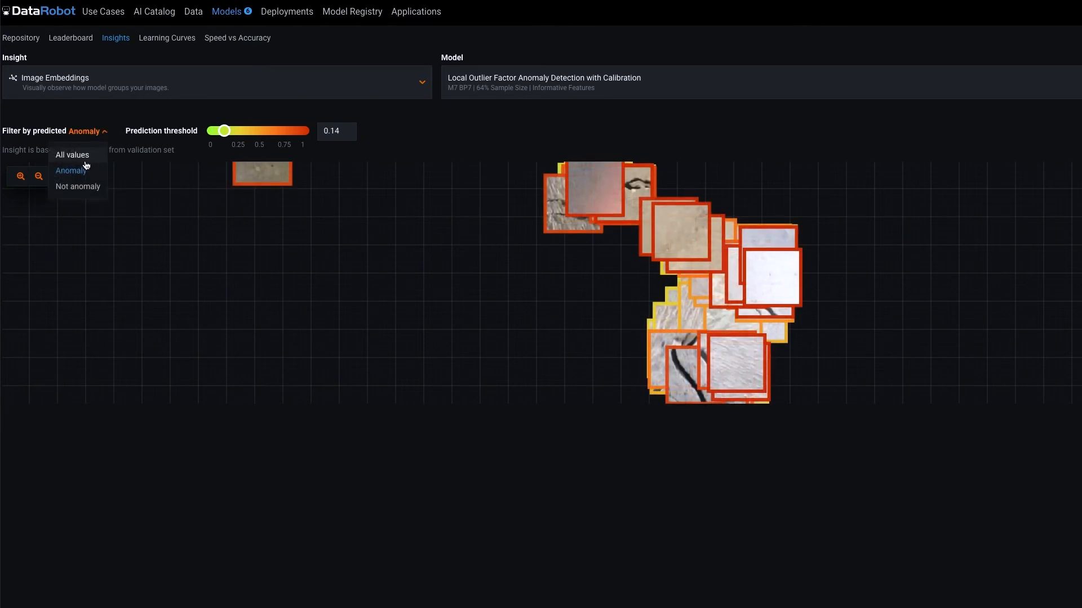
left_click(72, 154)
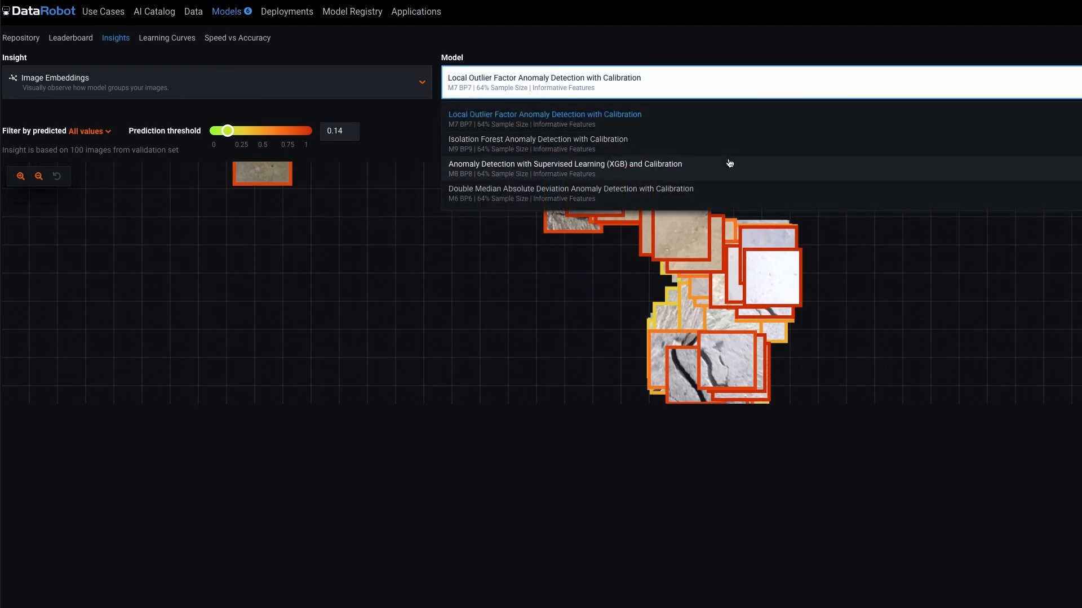
mouse_move(962, 313)
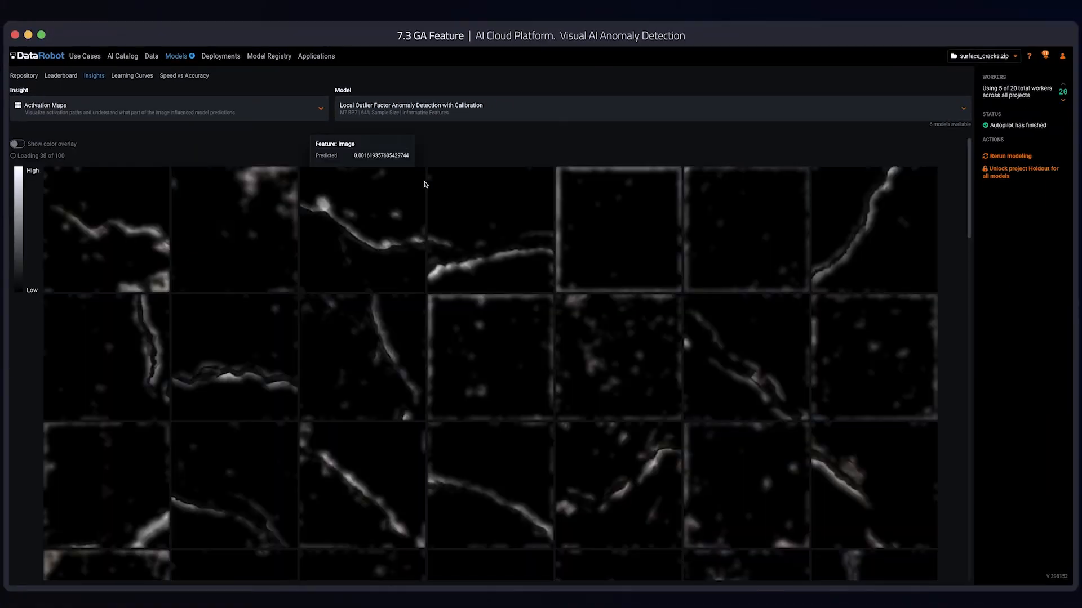
mouse_move(683, 271)
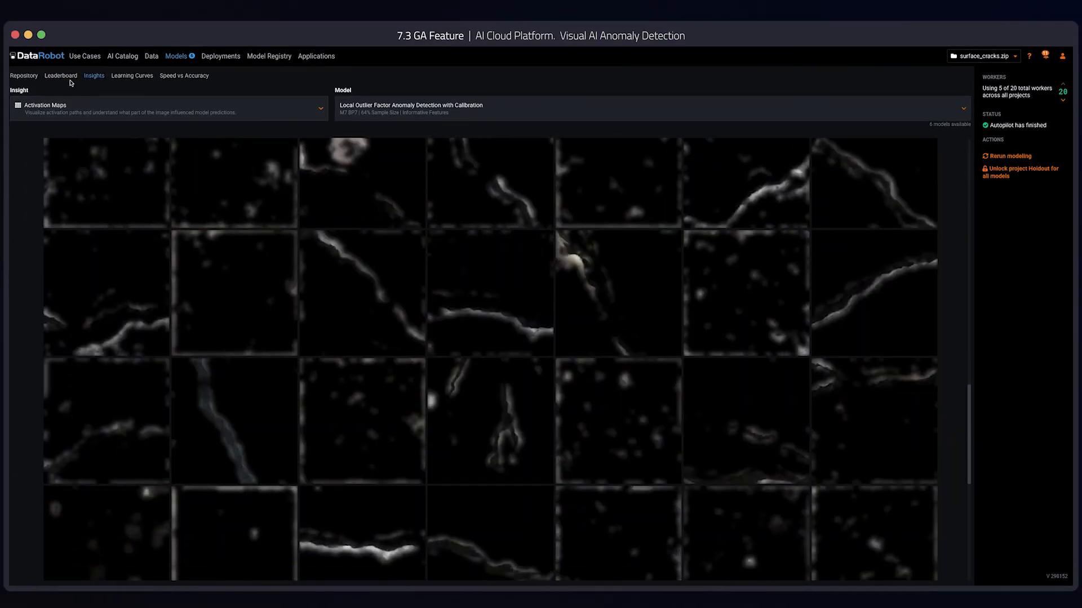
From the Leaderboard, expand the top Local Outlier Factor model and reach its Predict > Deploy options
left_click(61, 75)
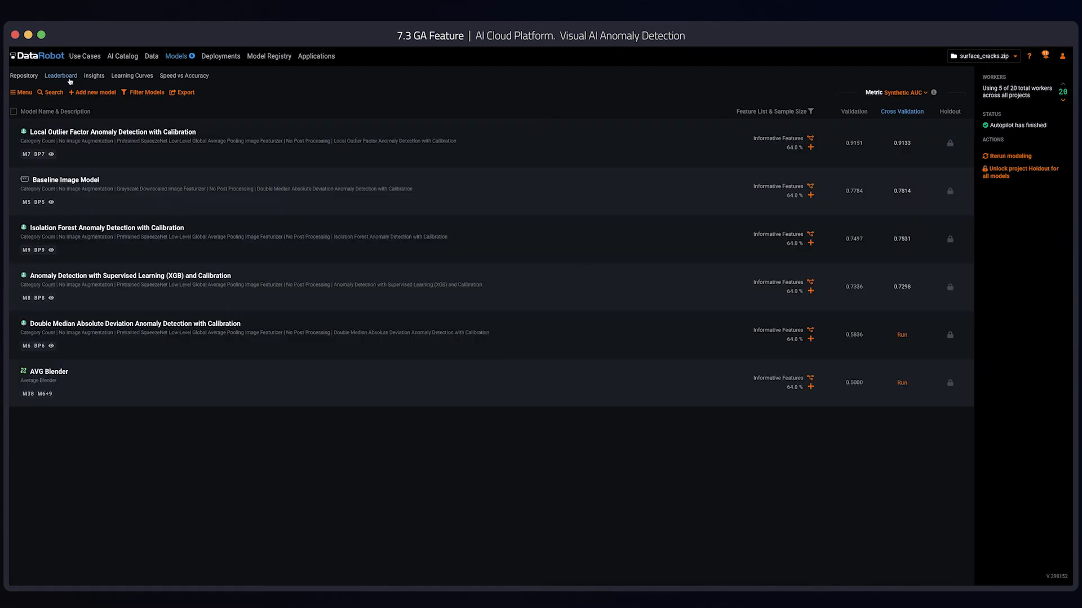
mouse_move(473, 152)
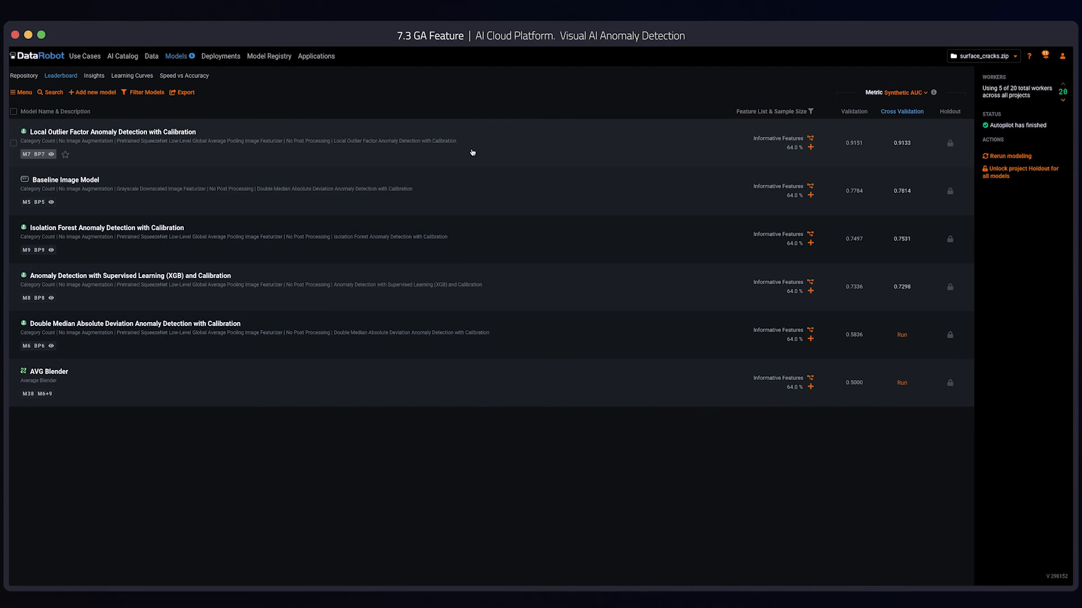
left_click(113, 132)
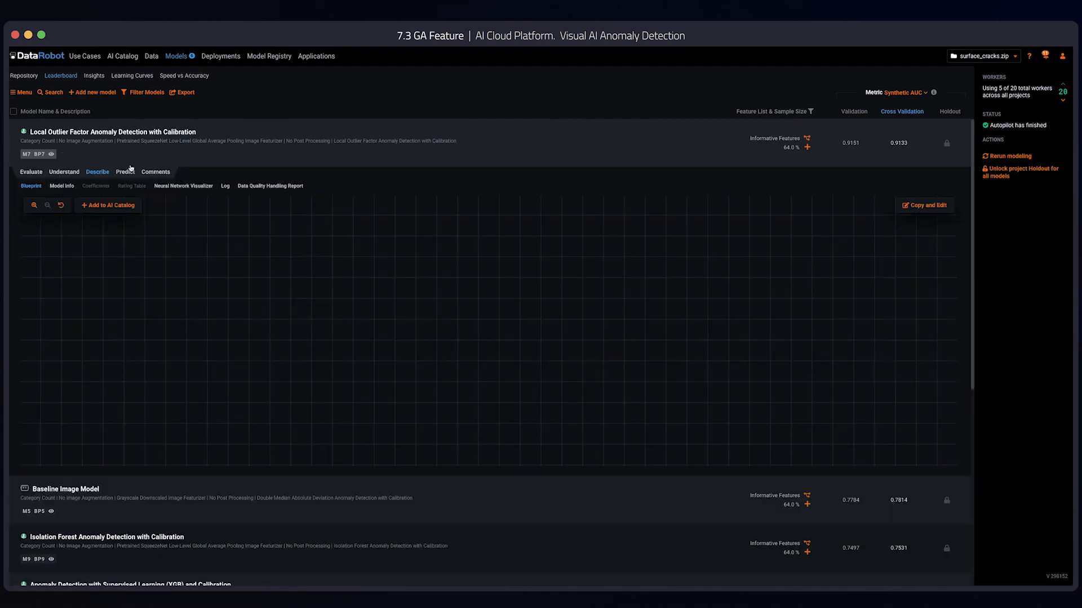
left_click(125, 171)
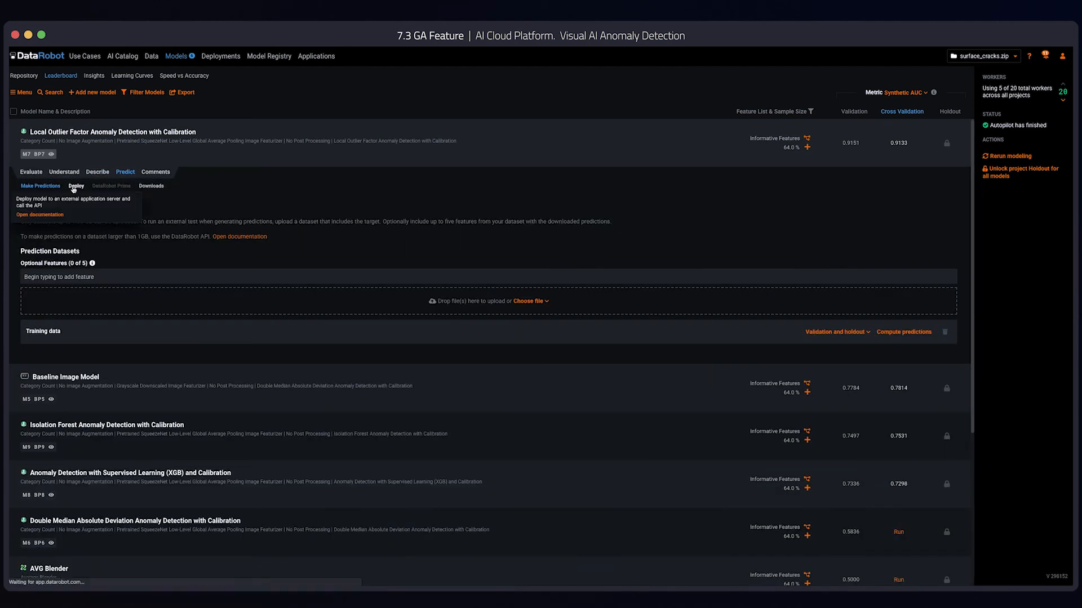
left_click(76, 187)
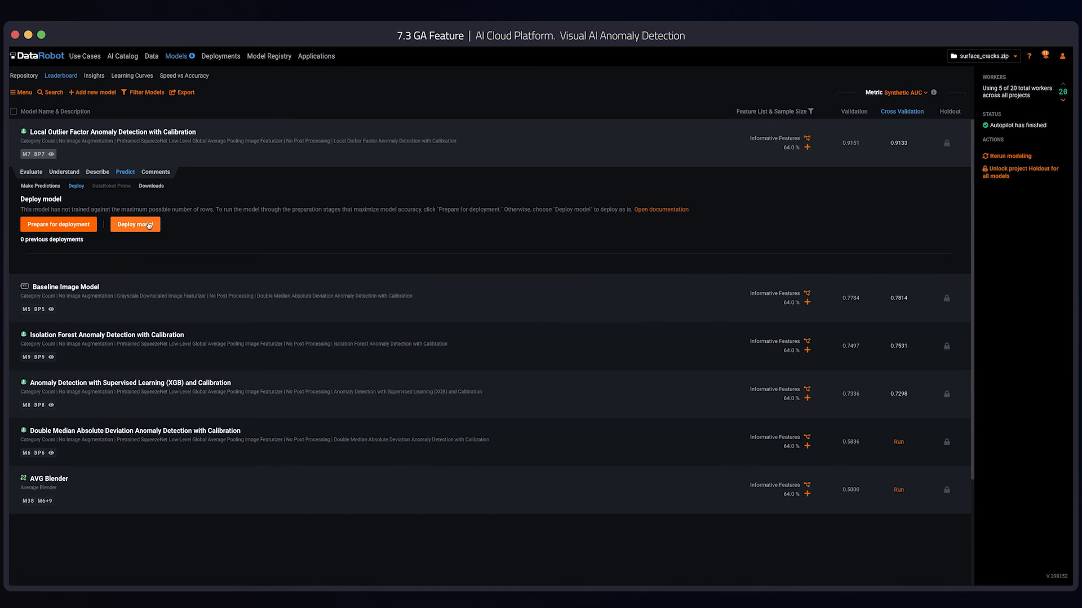
Create the 'Anomaly Score Predictions' deployment and return to the deployments inventory
left_click(135, 224)
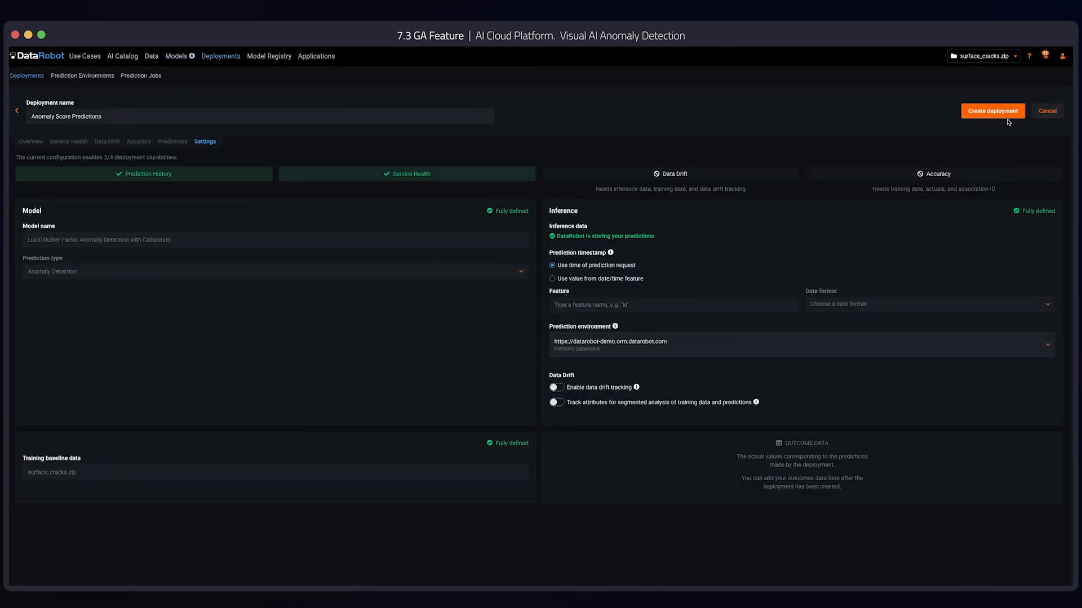
left_click(992, 111)
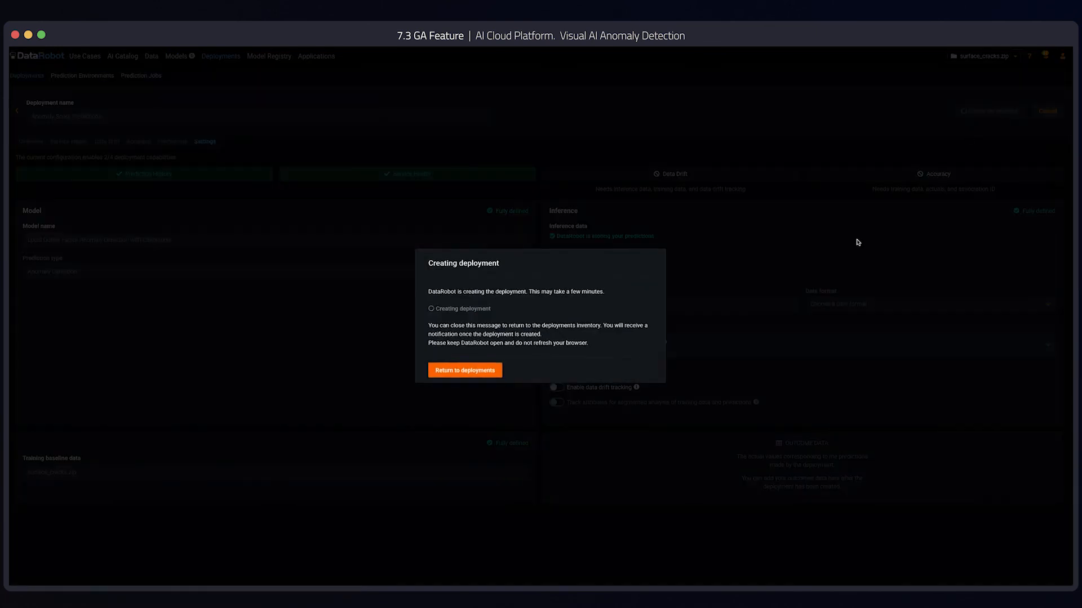
left_click(464, 370)
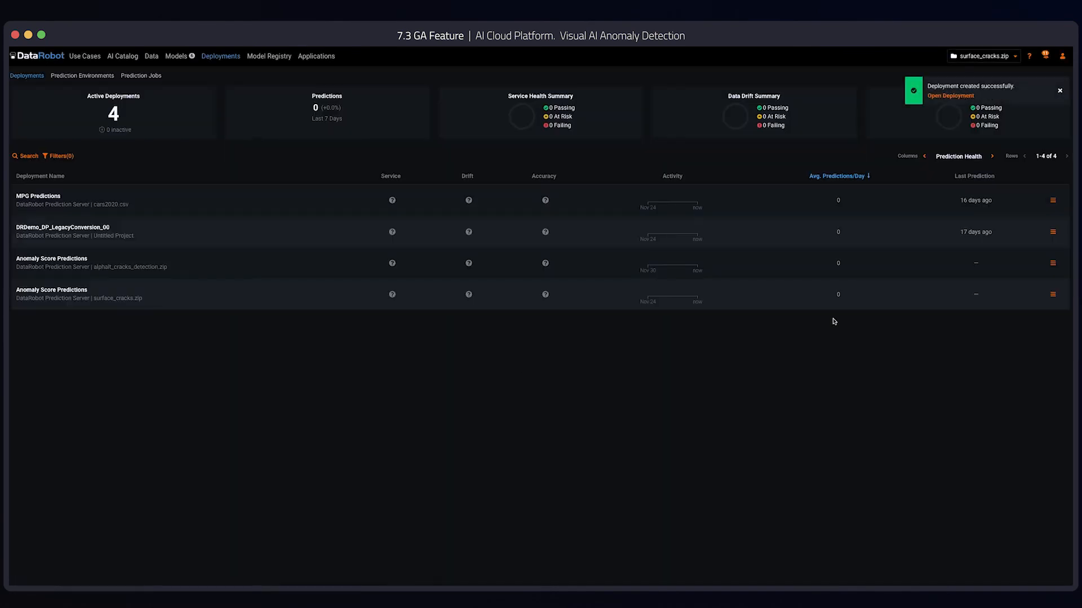
mouse_move(497, 350)
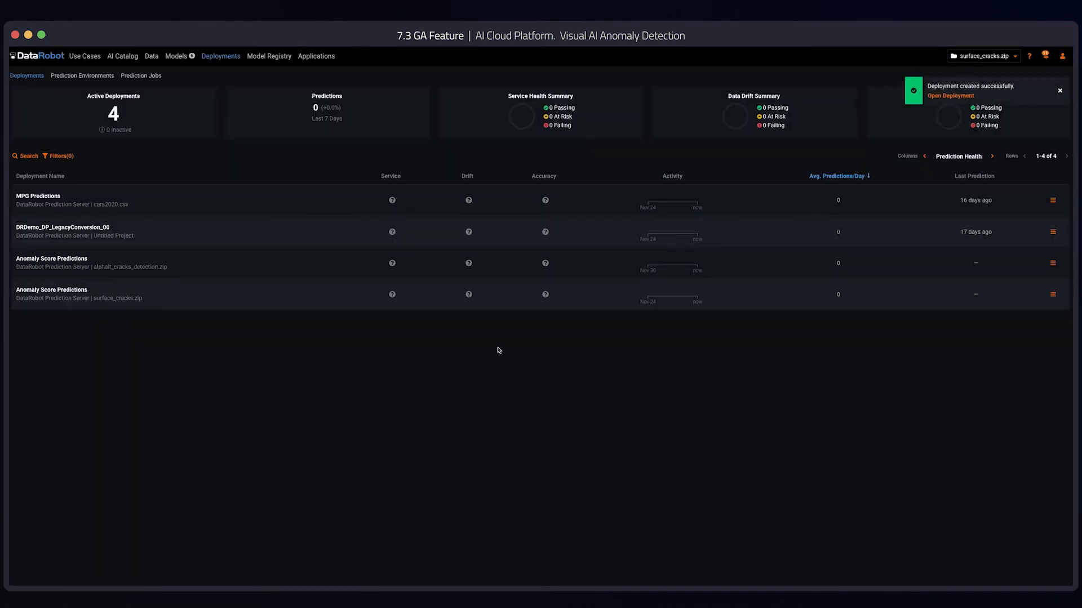
mouse_move(539, 348)
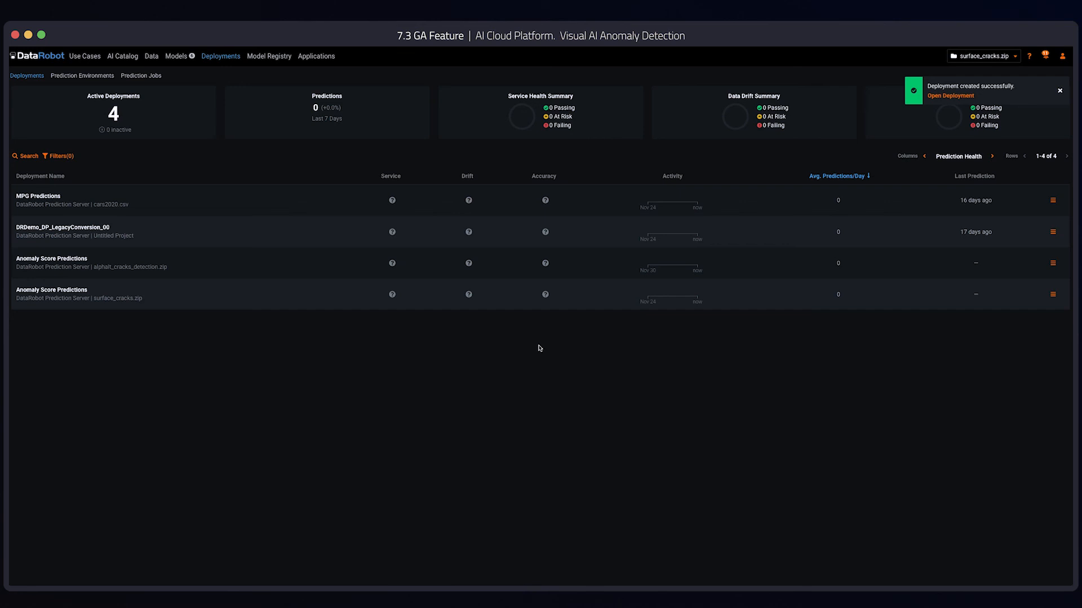
mouse_move(536, 346)
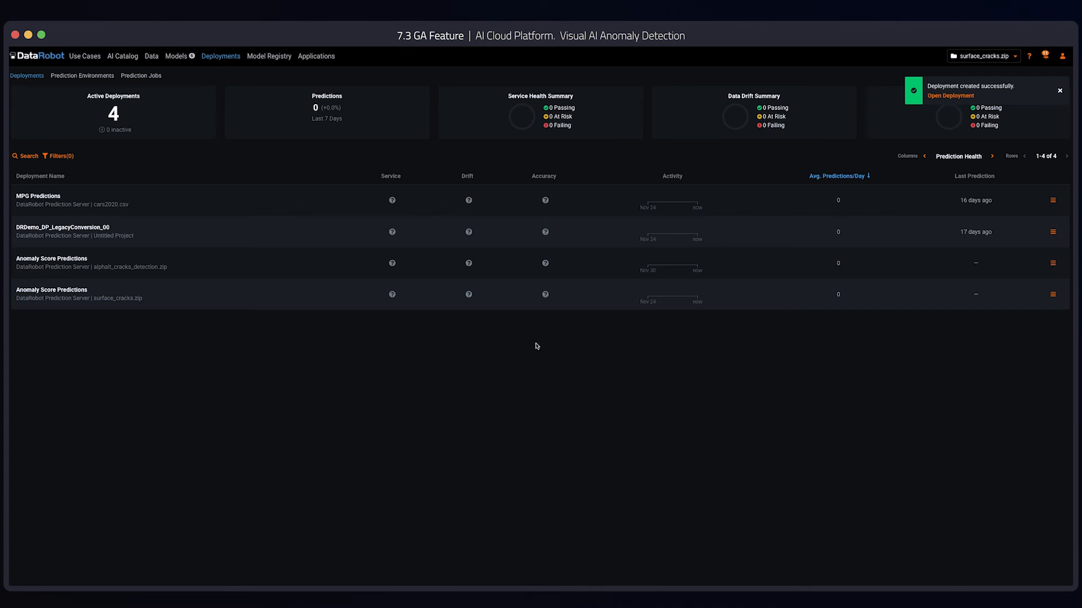